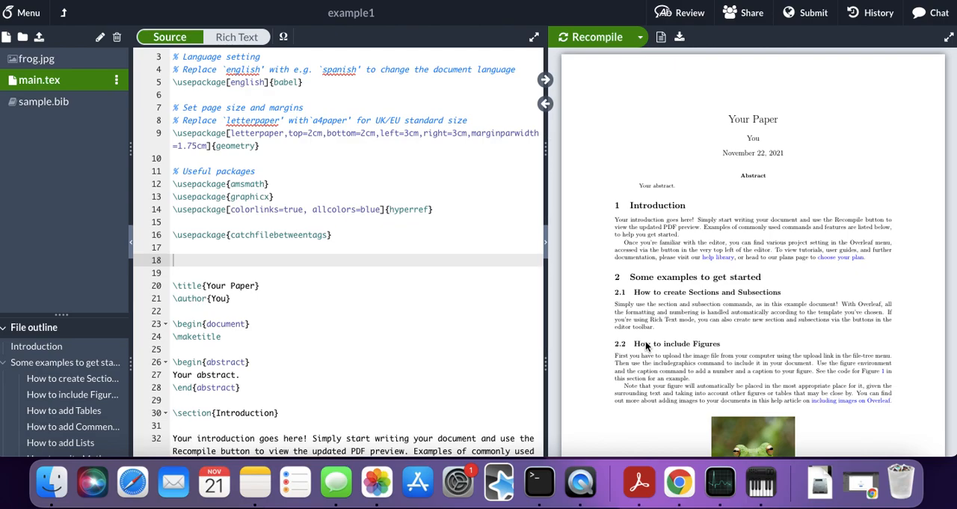
mouse_move(386, 242)
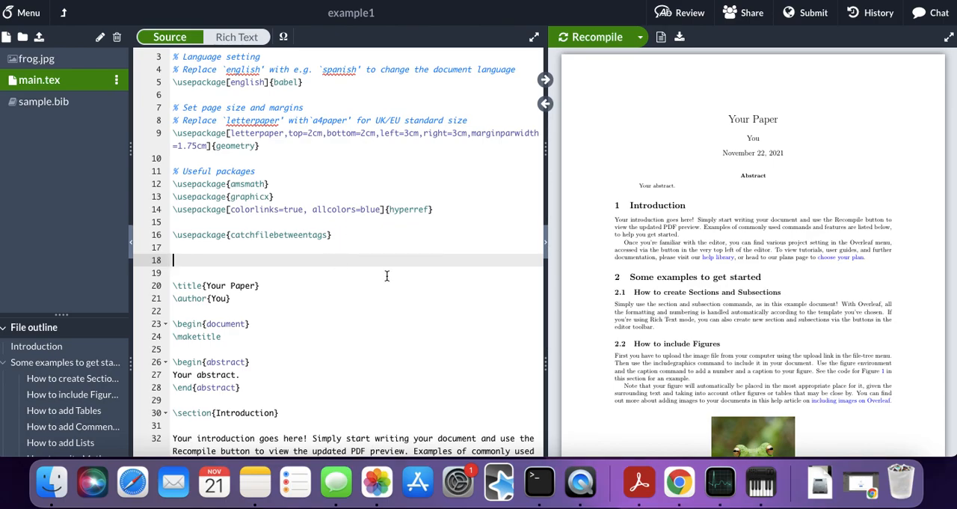
Locate the catchfilebetweentags package line and the tagged paragraph in example1's main.tex
scroll("down", 3)
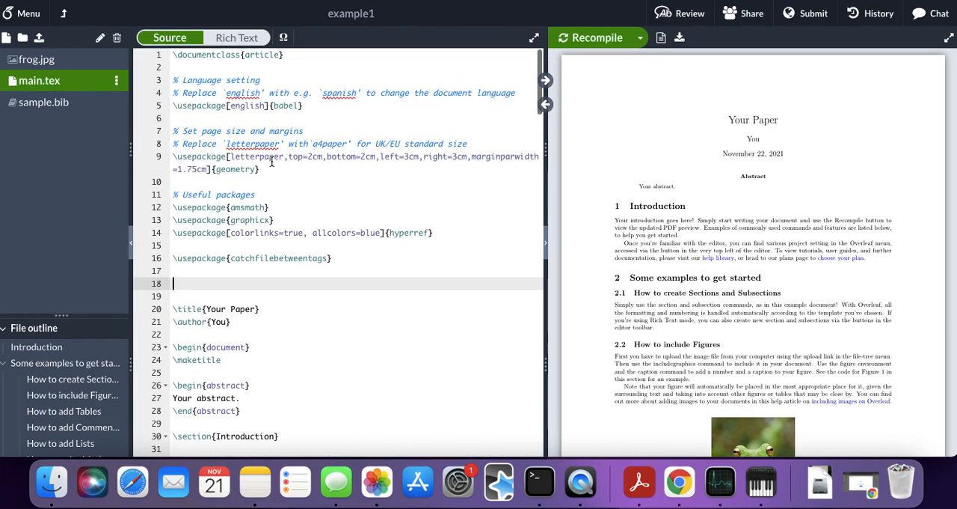
mouse_move(718, 162)
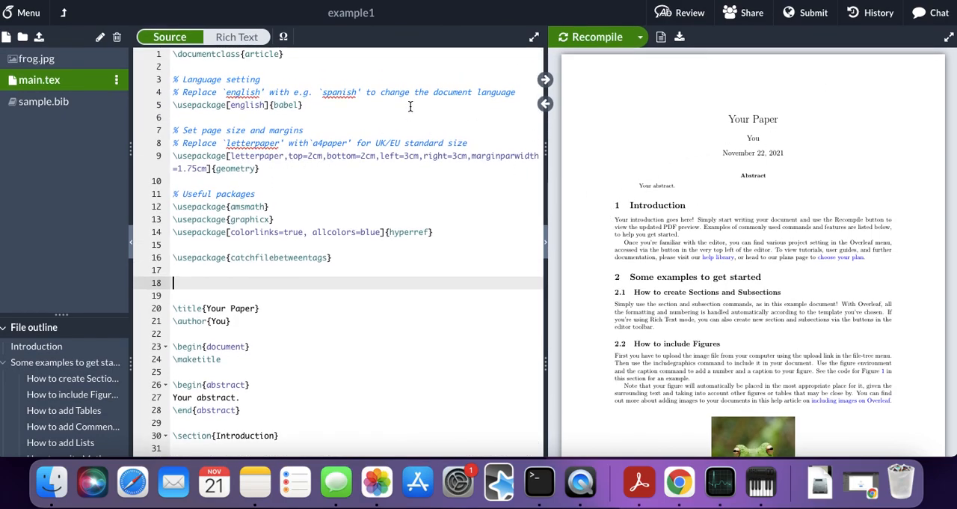
mouse_move(359, 40)
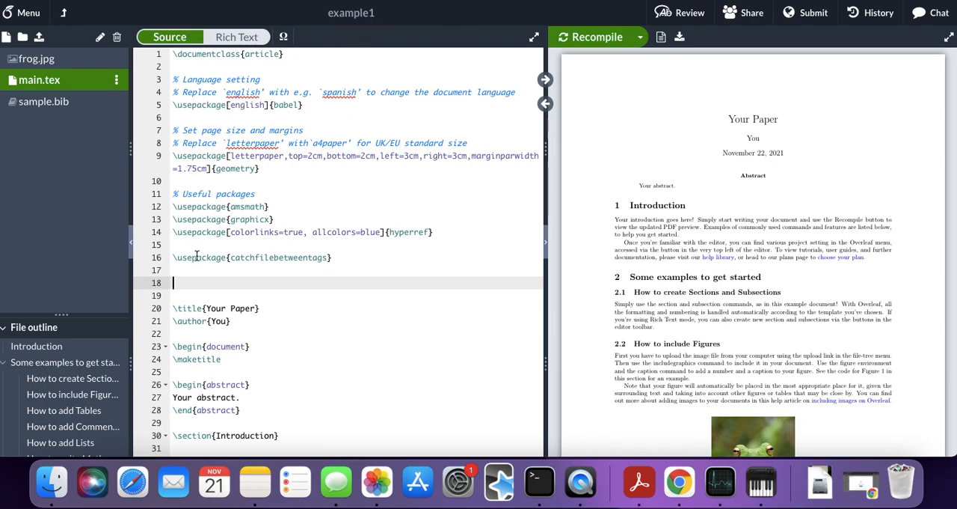
scroll("down", 3)
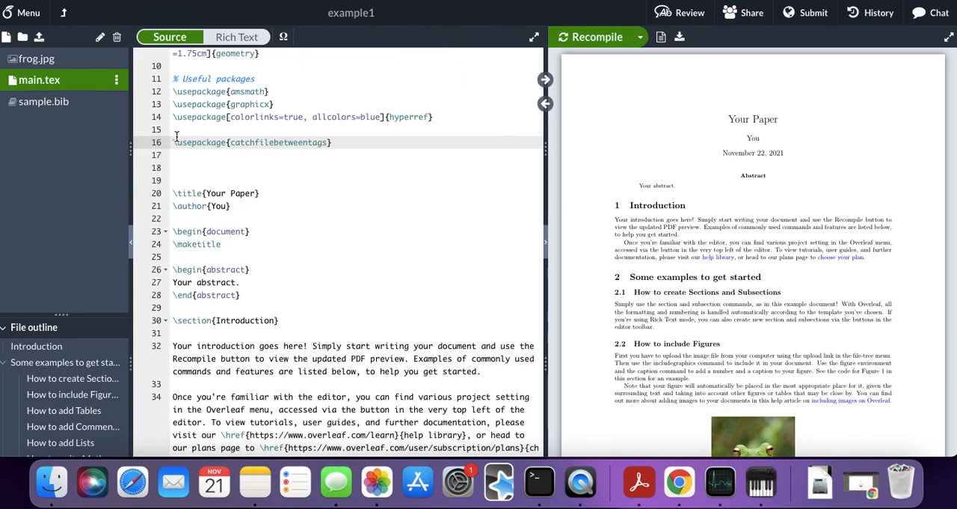
left_click(239, 142)
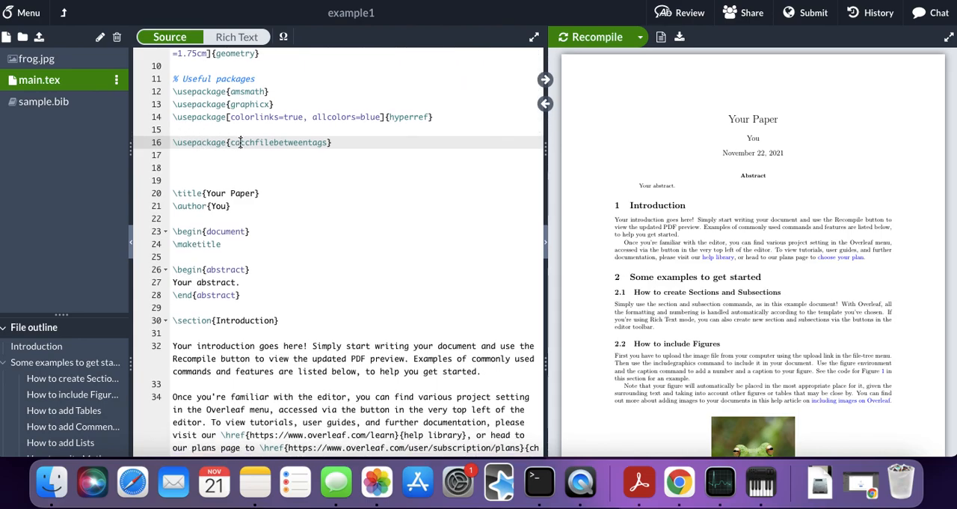
double_click(240, 142)
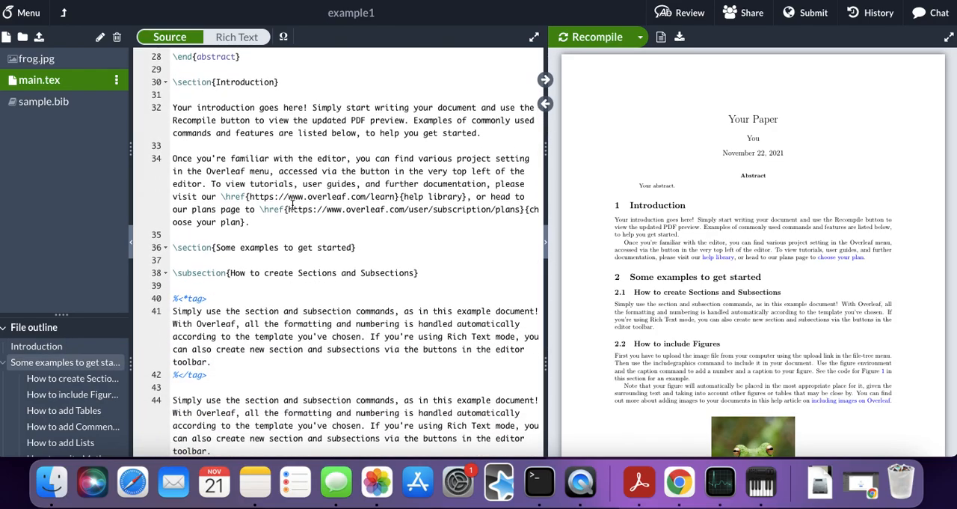
scroll("down", 3)
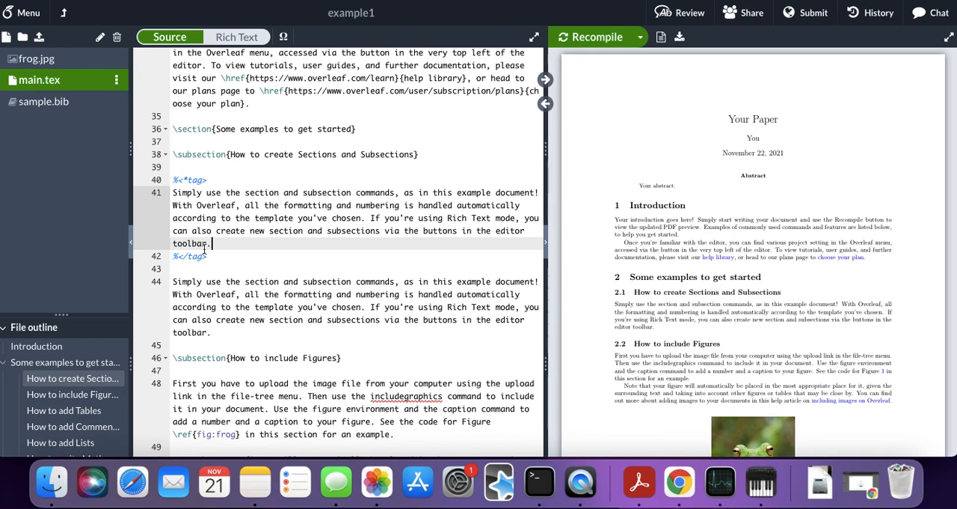
Wrap the paragraph in %<*tag> and %</tag> markers, fixing the mistyped tag name
left_click(202, 180)
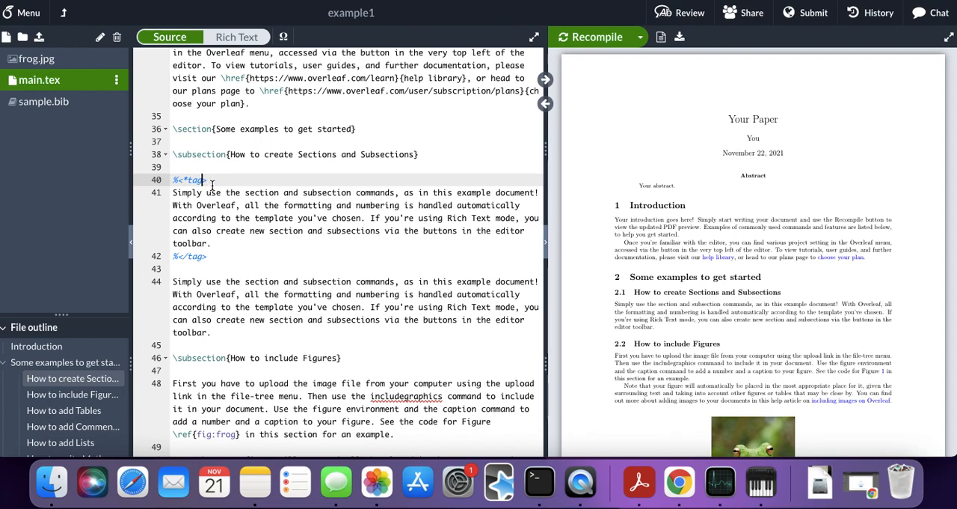
type("to")
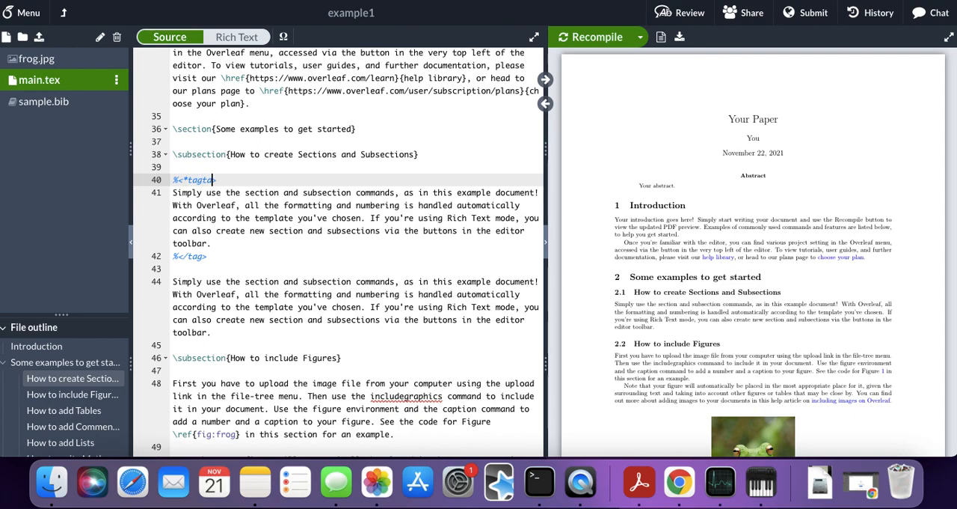
key("Backspace")
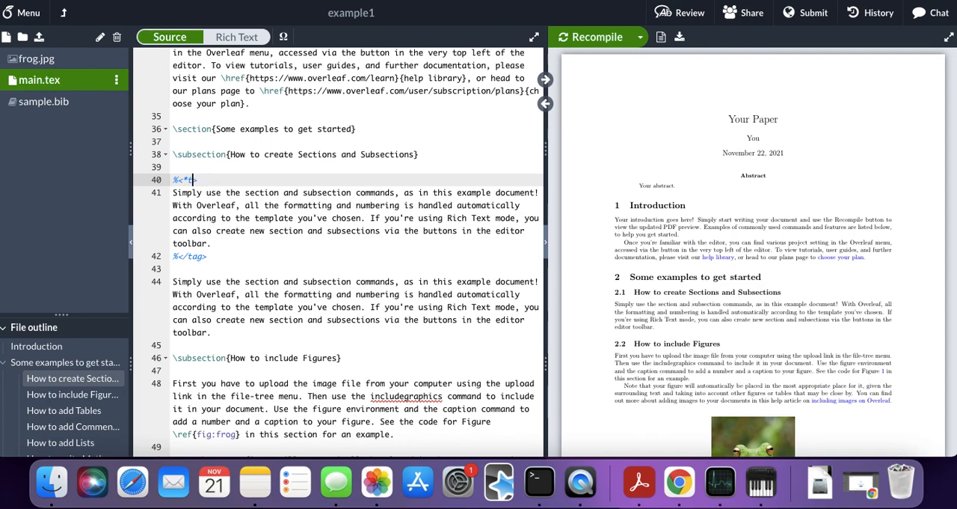
type("commandtag")
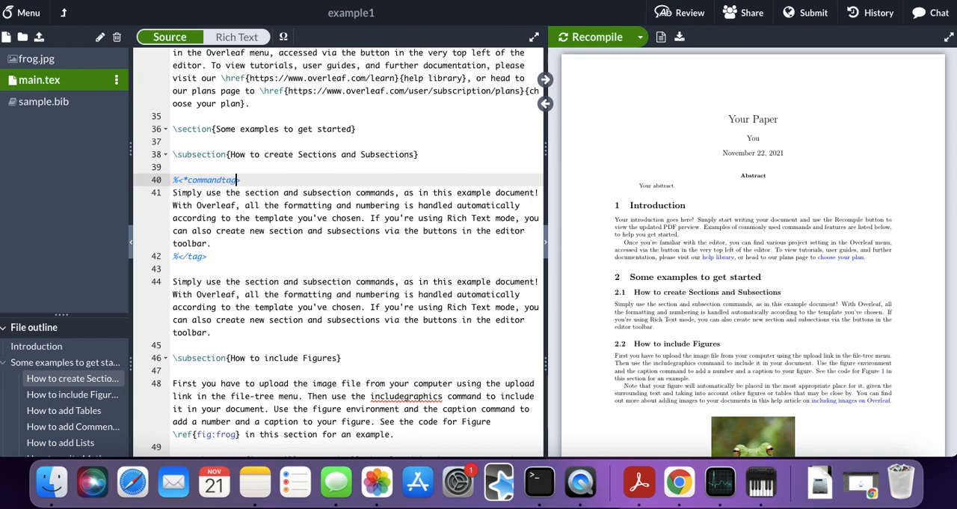
key("Backspace")
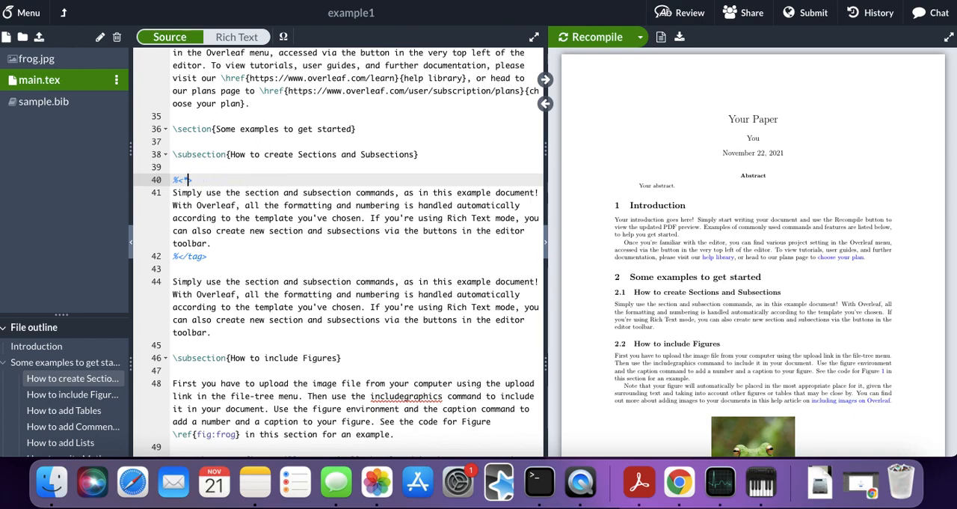
type("*tag>")
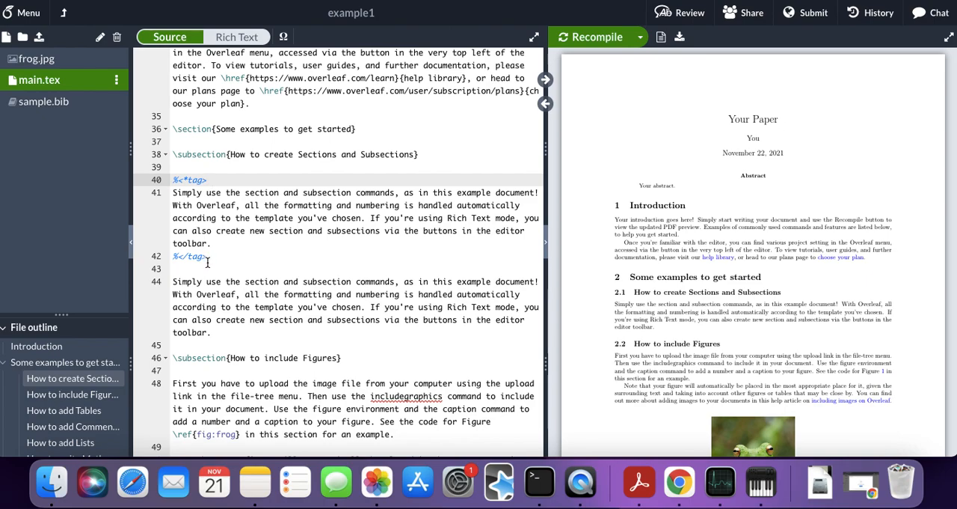
mouse_move(172, 261)
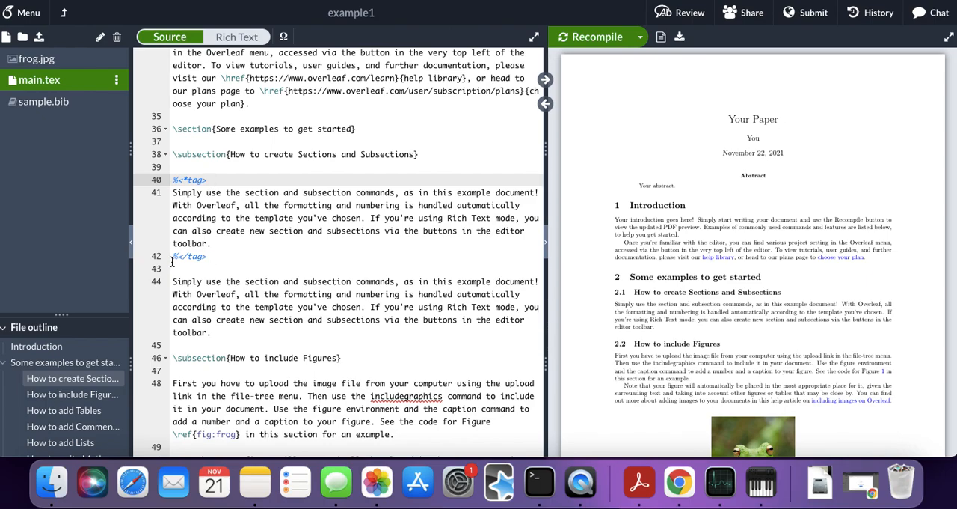
mouse_move(177, 259)
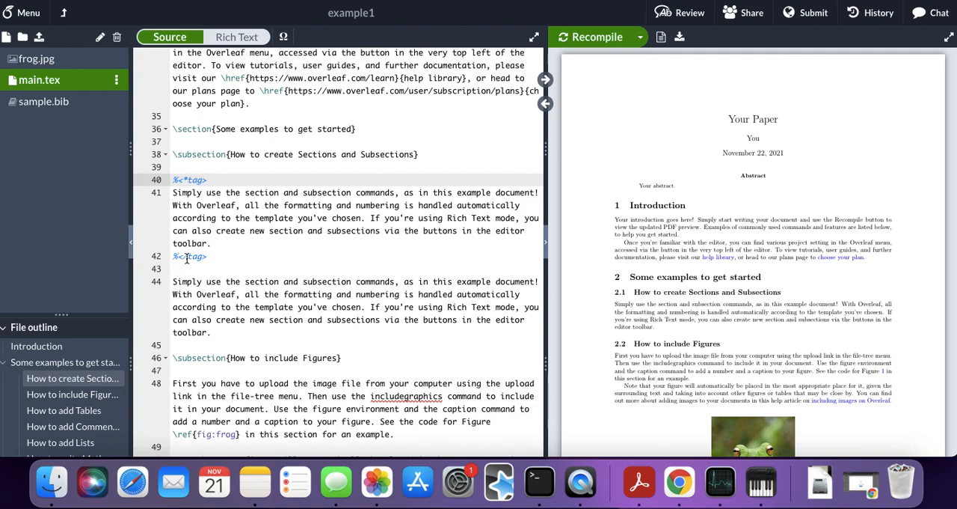
left_click(213, 256)
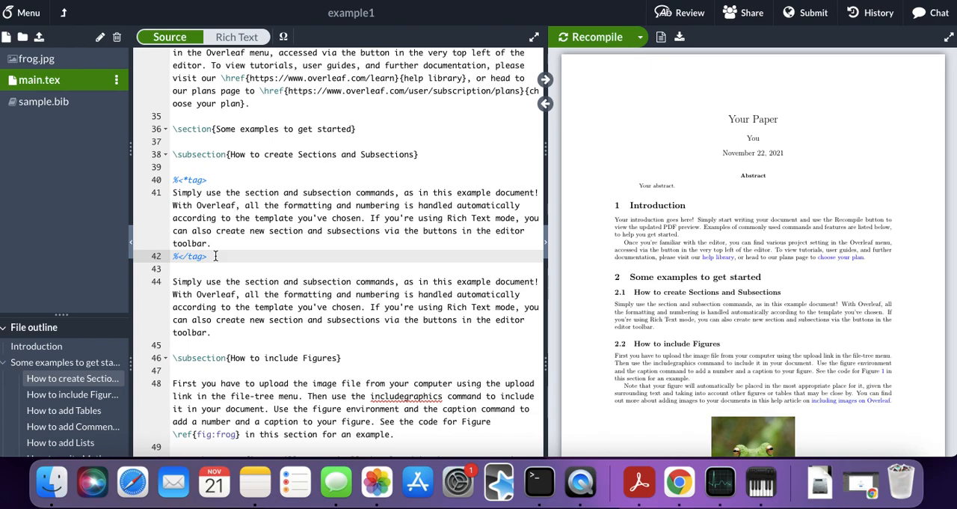
Recompile example1 and switch to the example2 project with its commented \ExecuteMetaData line
left_click(592, 38)
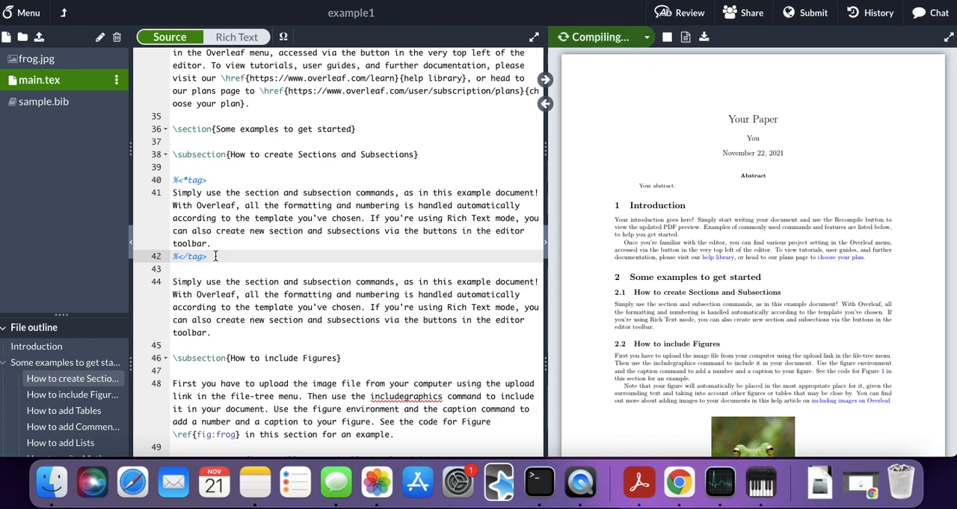
left_click(594, 36)
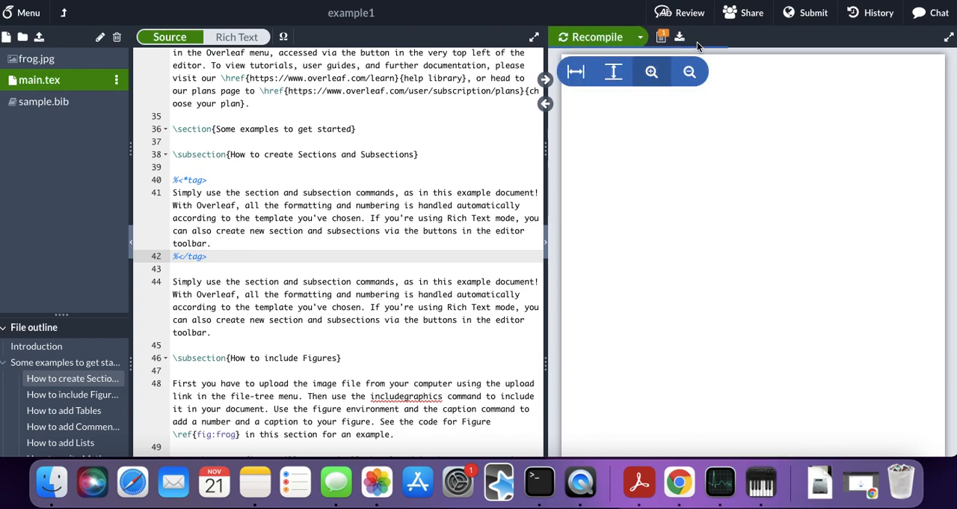
left_click(592, 36)
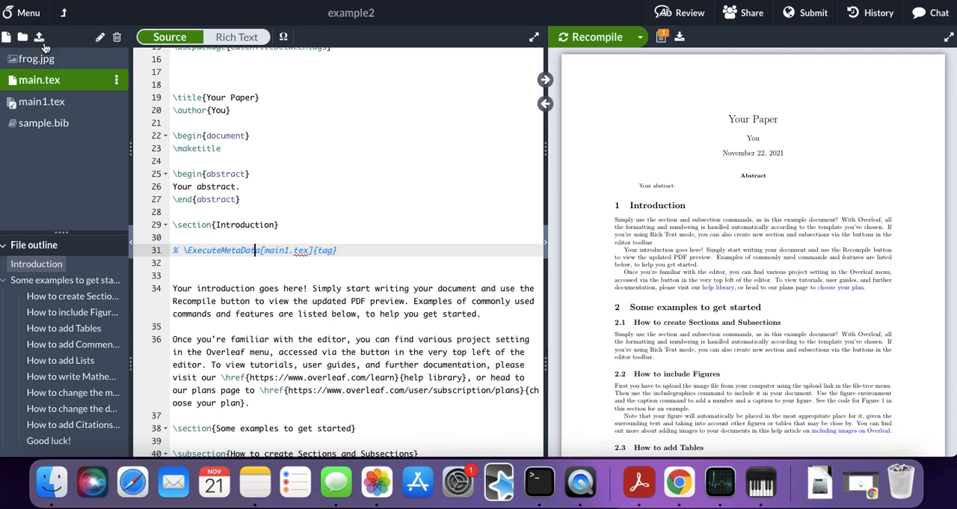
mouse_move(60, 37)
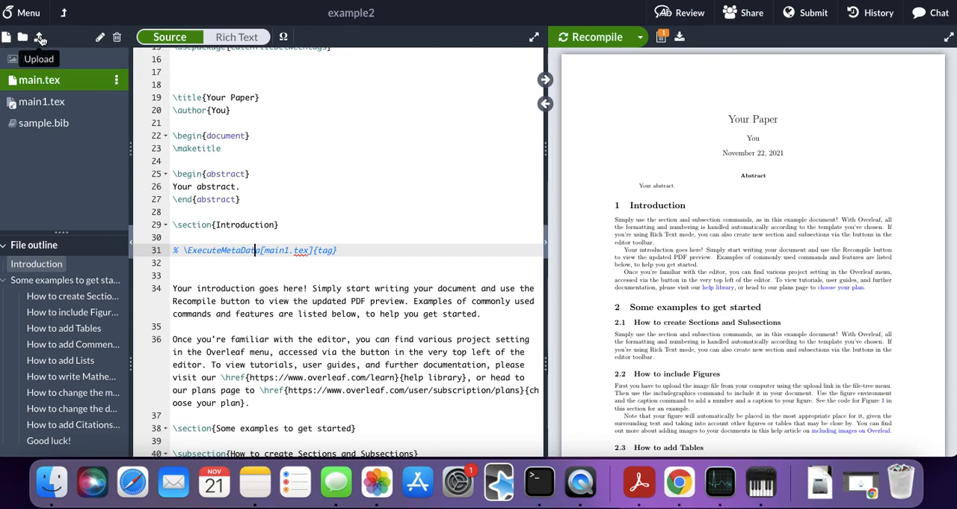
In Add Files choose From Another Project with file name main1.tex, then close the dialog
left_click(39, 38)
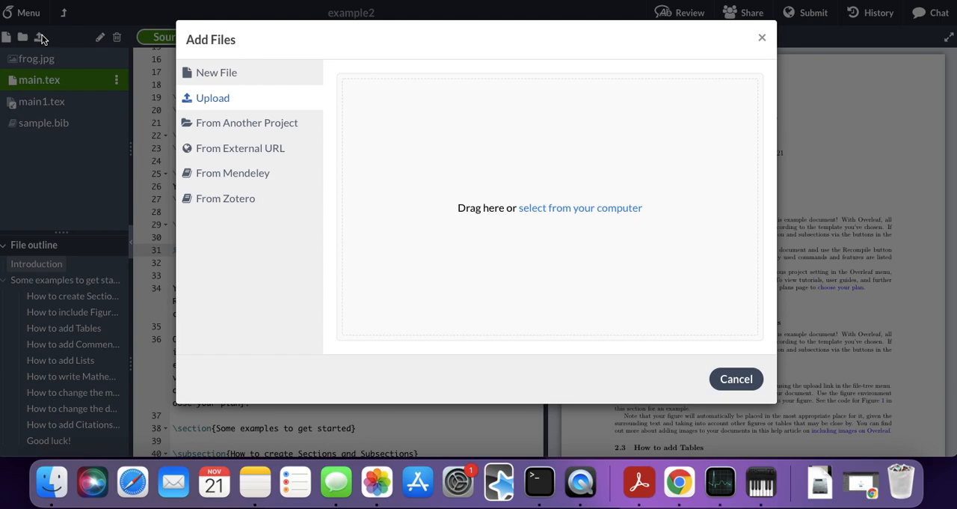
left_click(246, 123)
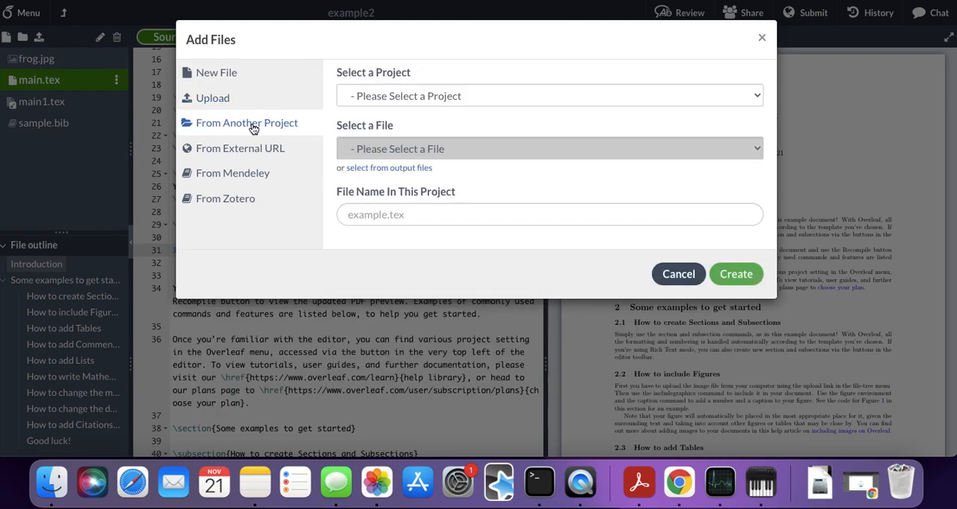
mouse_move(371, 105)
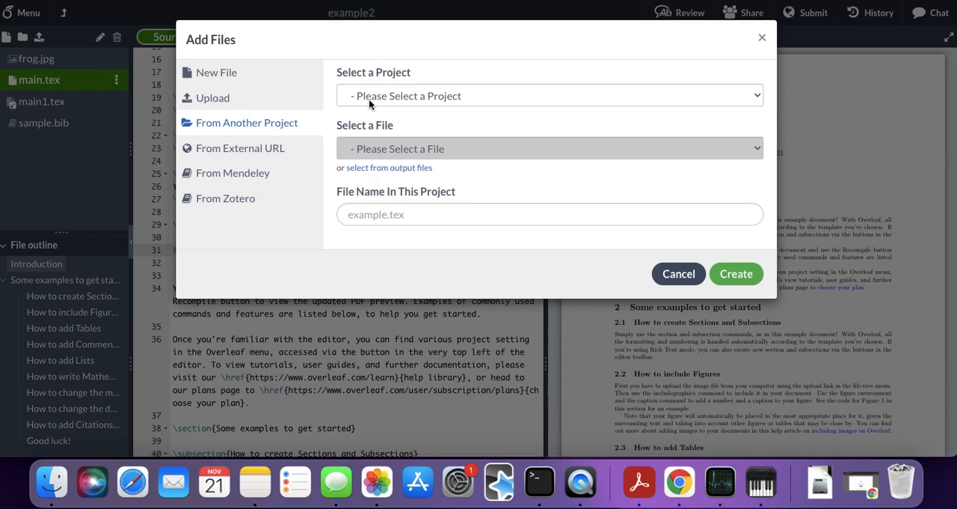
mouse_move(392, 153)
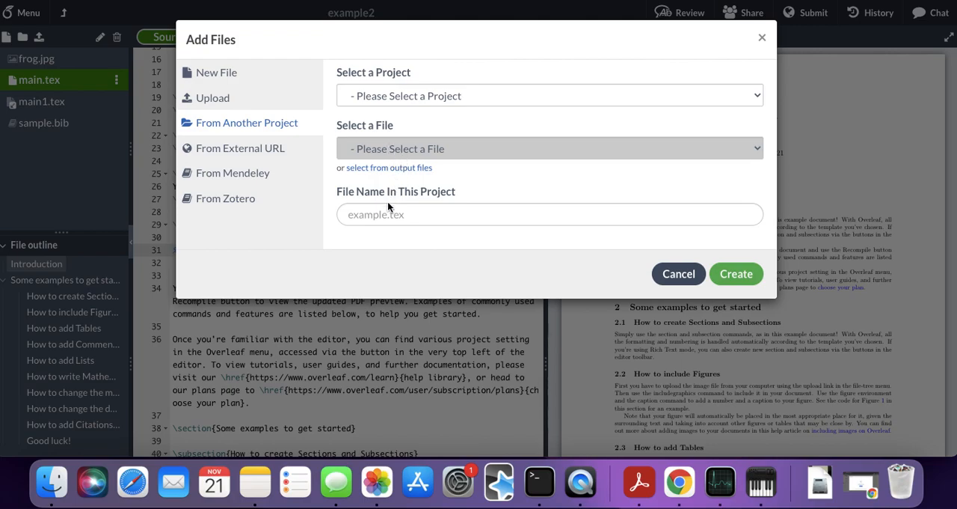
left_click(736, 274)
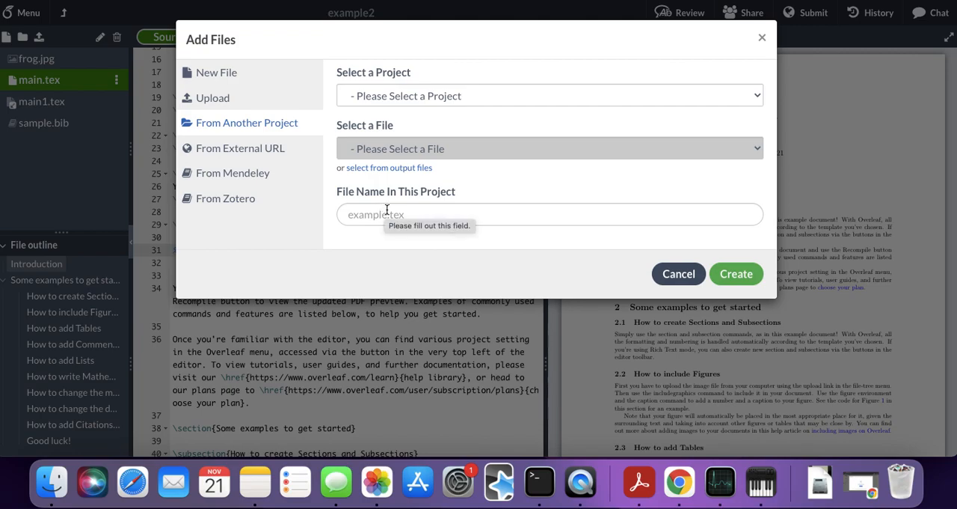
mouse_move(356, 215)
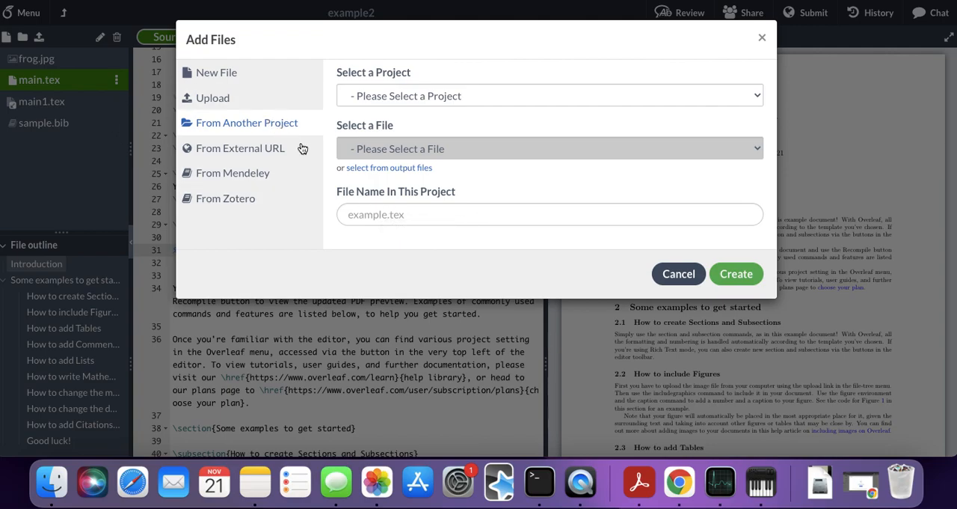
left_click(549, 216)
type("main1.tex")
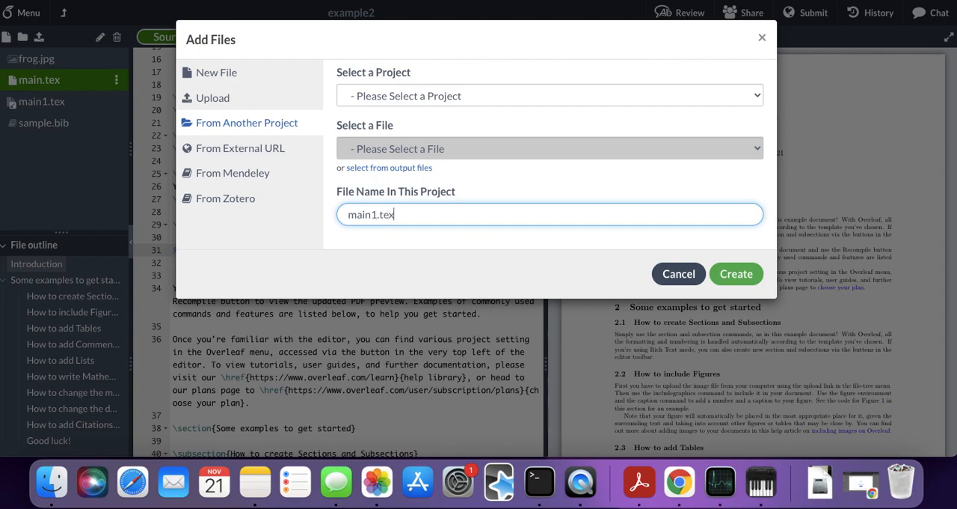
mouse_move(766, 269)
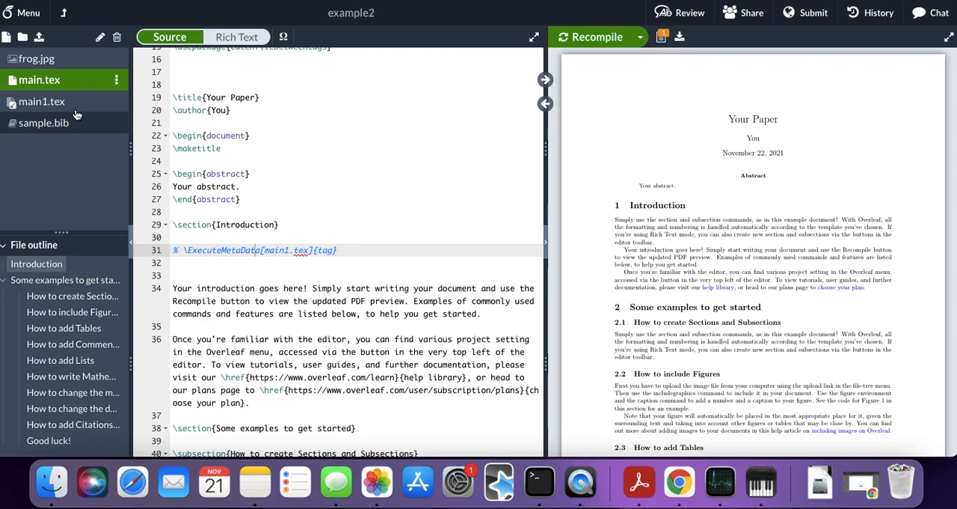
mouse_move(47, 123)
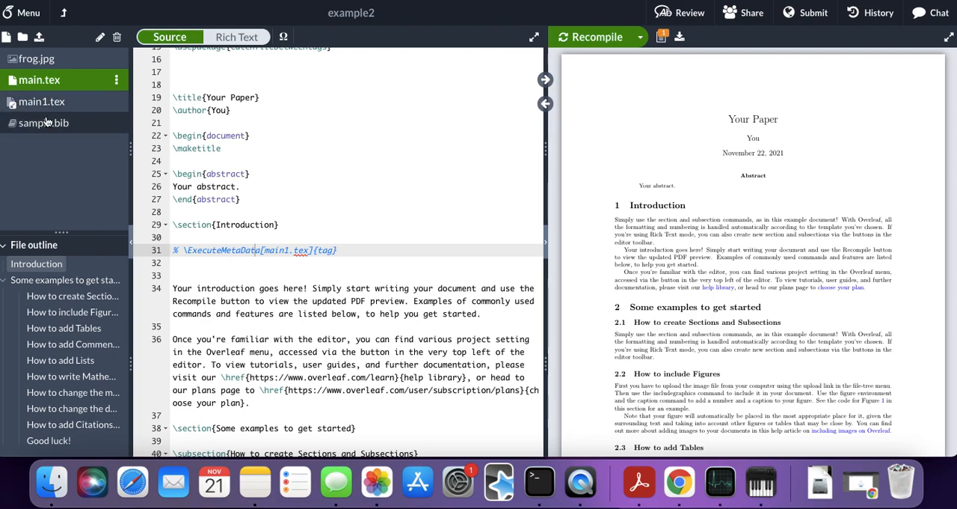
mouse_move(96, 105)
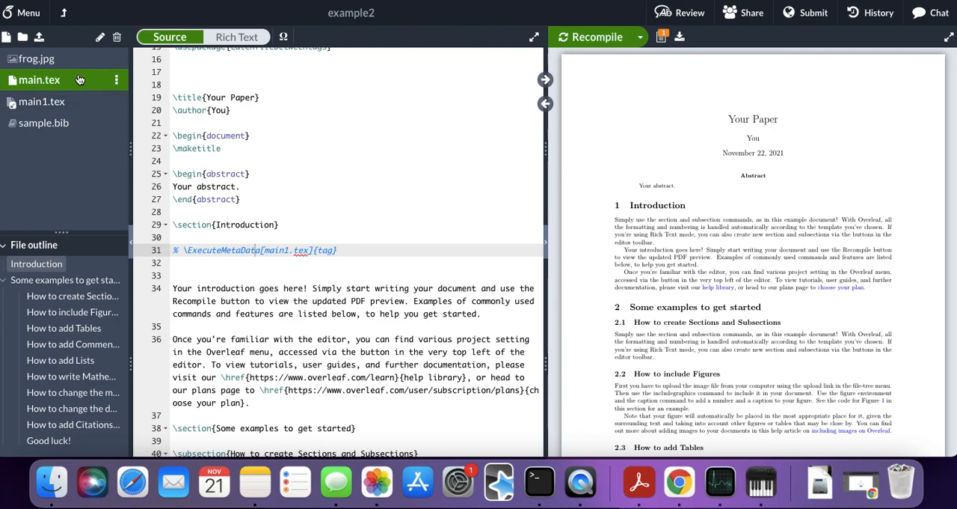
mouse_move(140, 162)
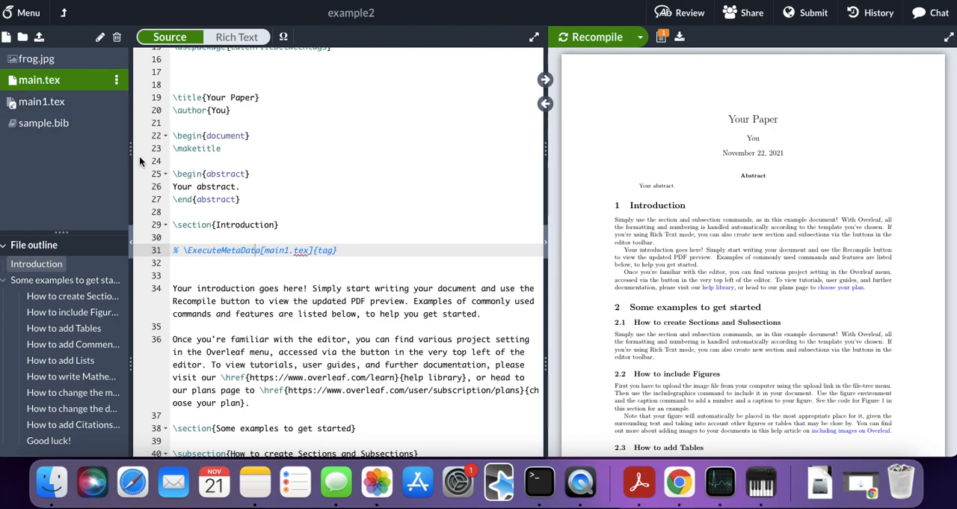
mouse_move(85, 102)
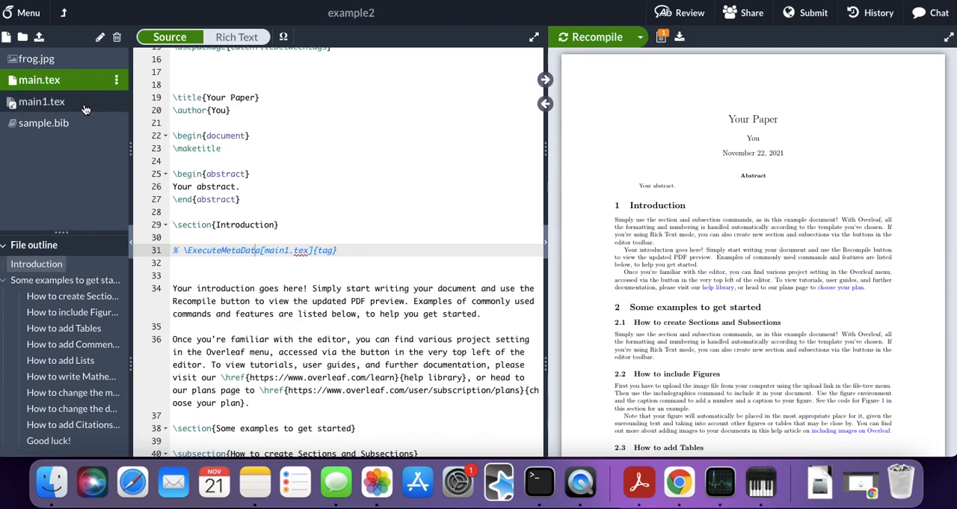
View the imported main1.tex and scroll through its article preamble
left_click(42, 101)
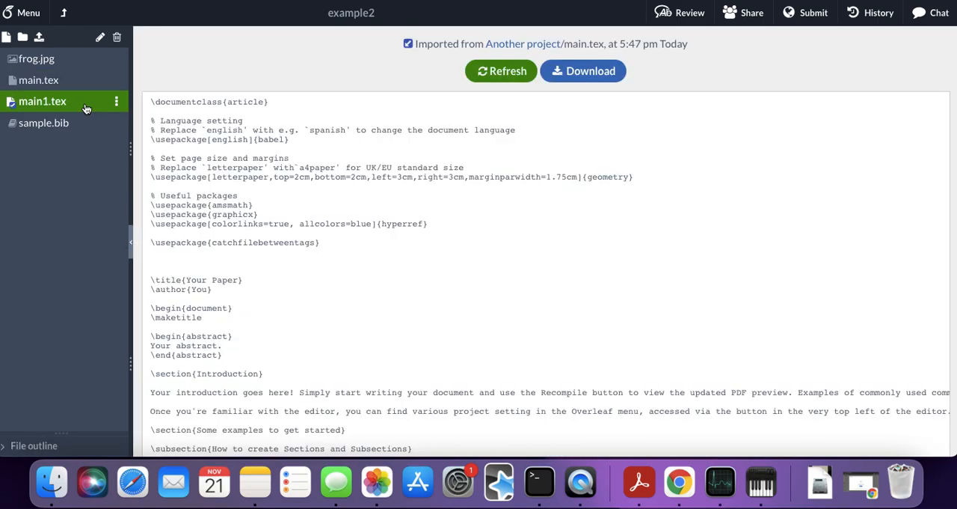
scroll("down", 3)
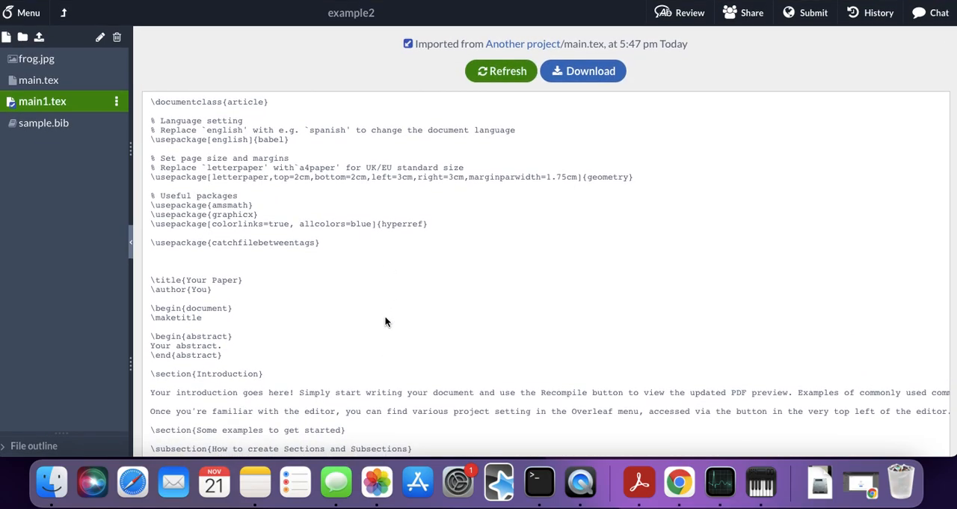
mouse_move(508, 72)
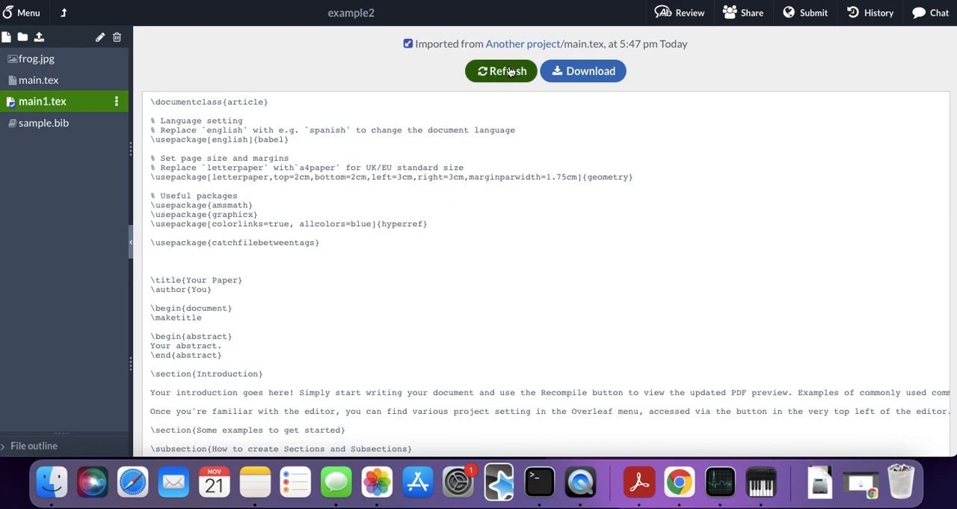
mouse_move(63, 119)
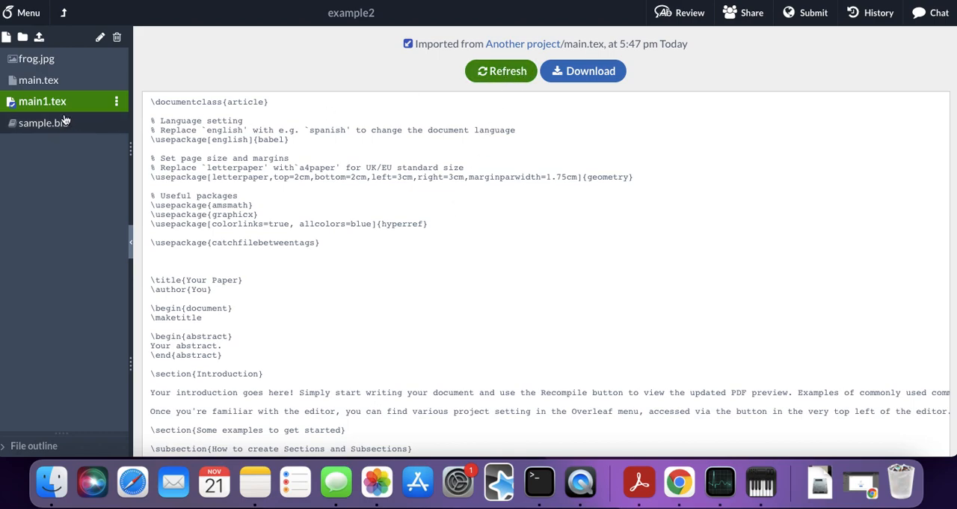
mouse_move(69, 82)
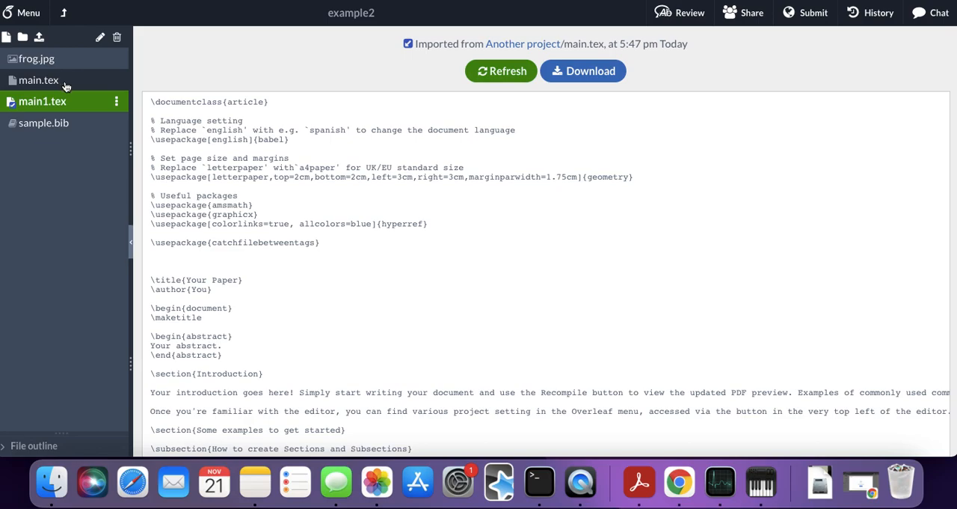
Return to main.tex and uncomment \ExecuteMetaData[main1.tex]{tag} under Introduction
left_click(38, 78)
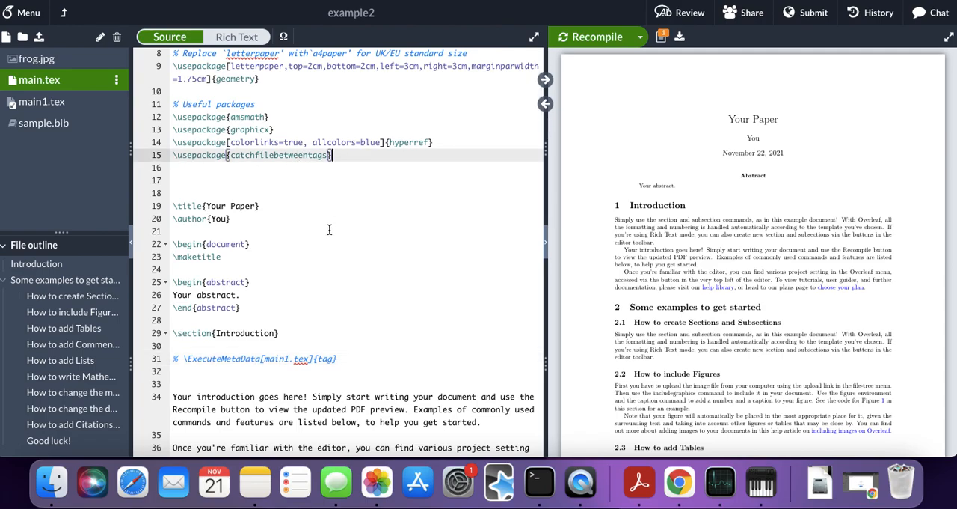
scroll("down", 3)
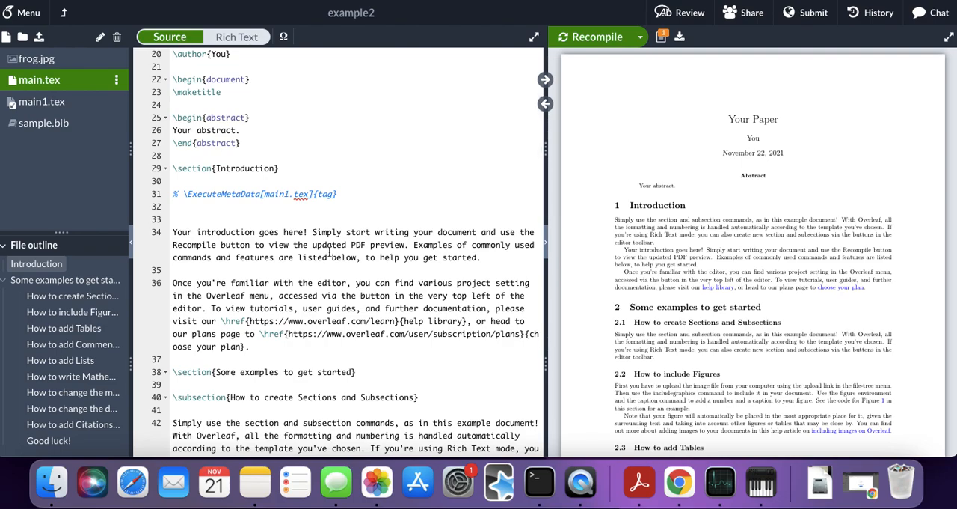
scroll("down", 3)
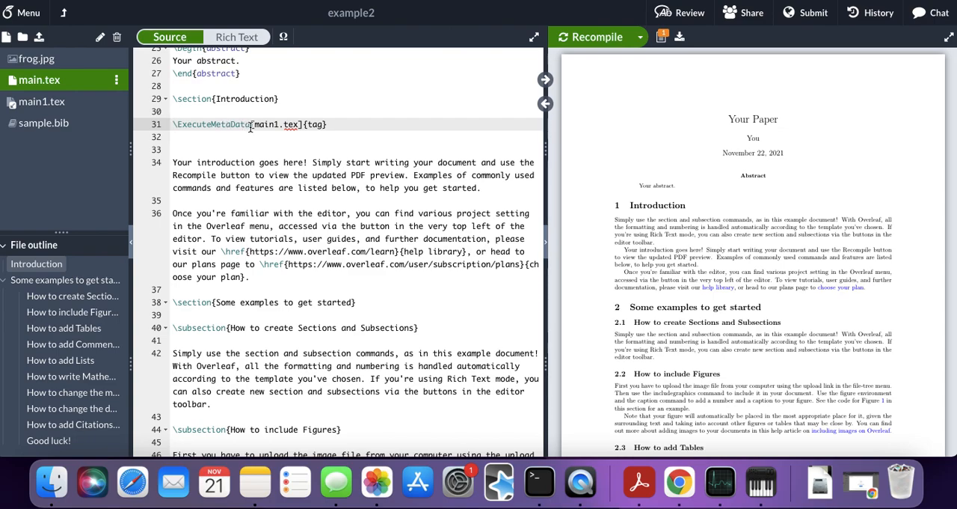
type("\\Ex")
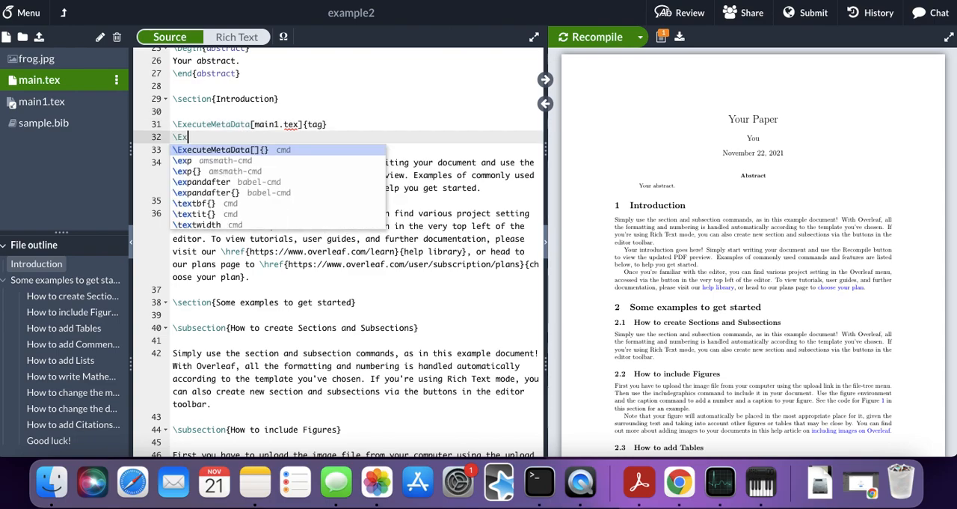
type("e")
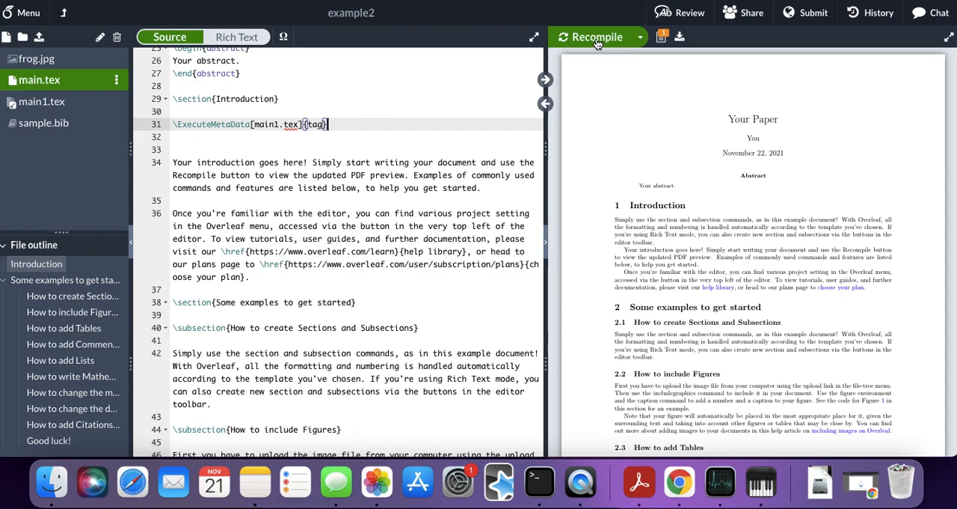
Recompile example2 and return to the ExecuteMetaData line in main.tex
left_click(596, 36)
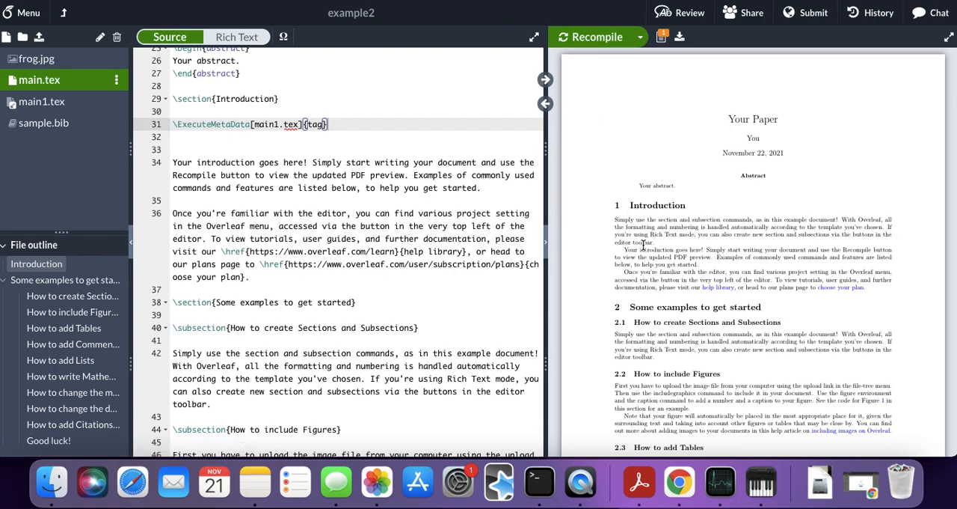
mouse_move(629, 228)
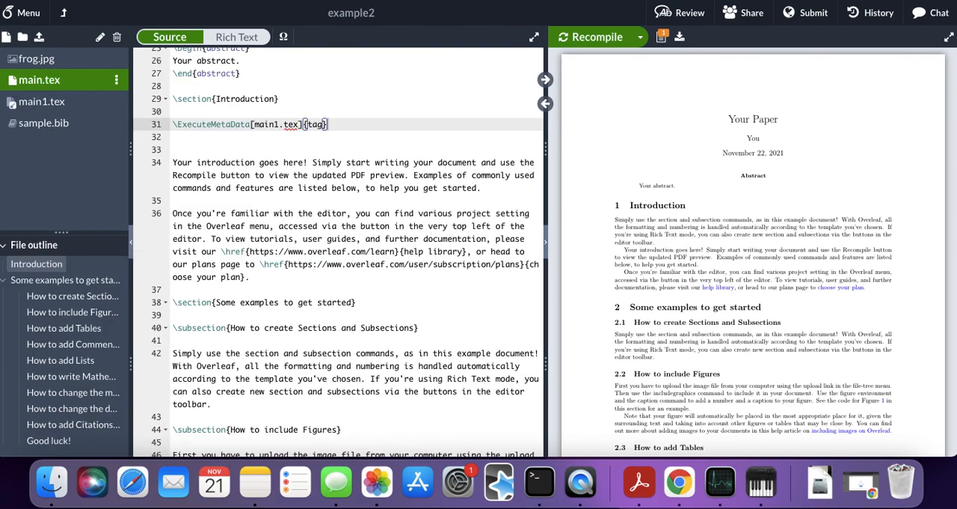
left_click(332, 125)
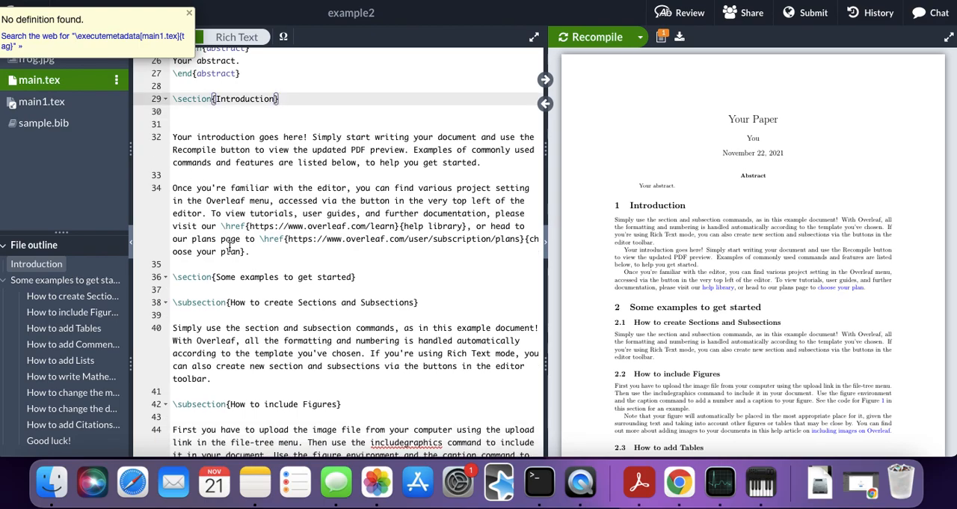
Recompile with the ExecuteMetaData line now under 'How to create Sections and Subsections'
scroll("down", 3)
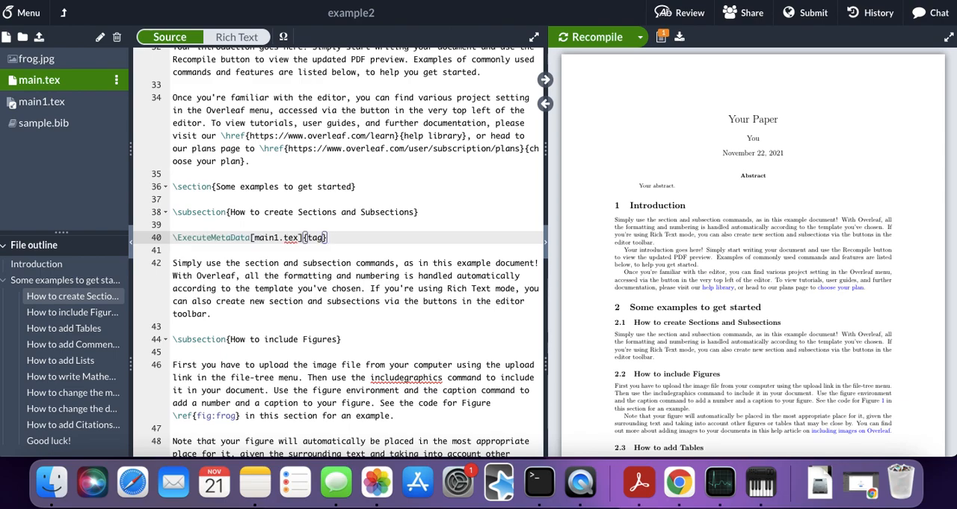
left_click(600, 37)
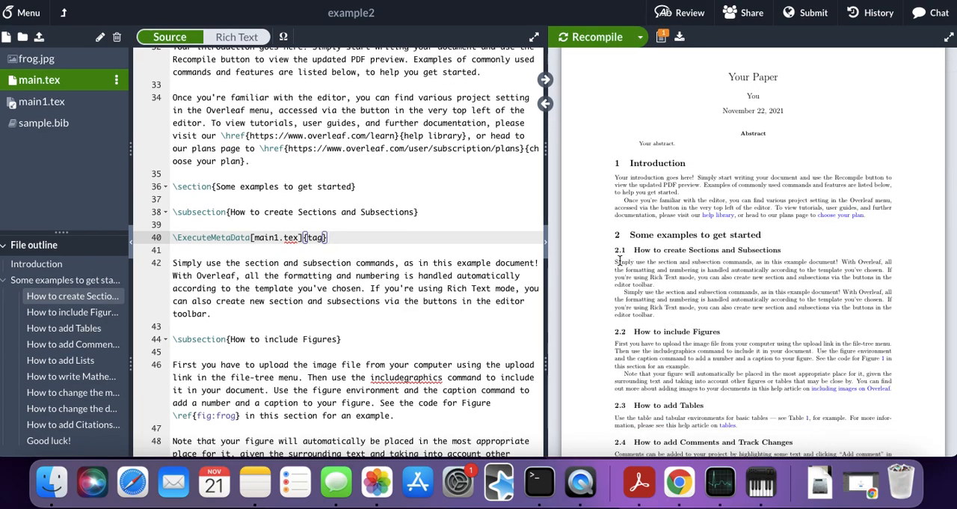
mouse_move(638, 284)
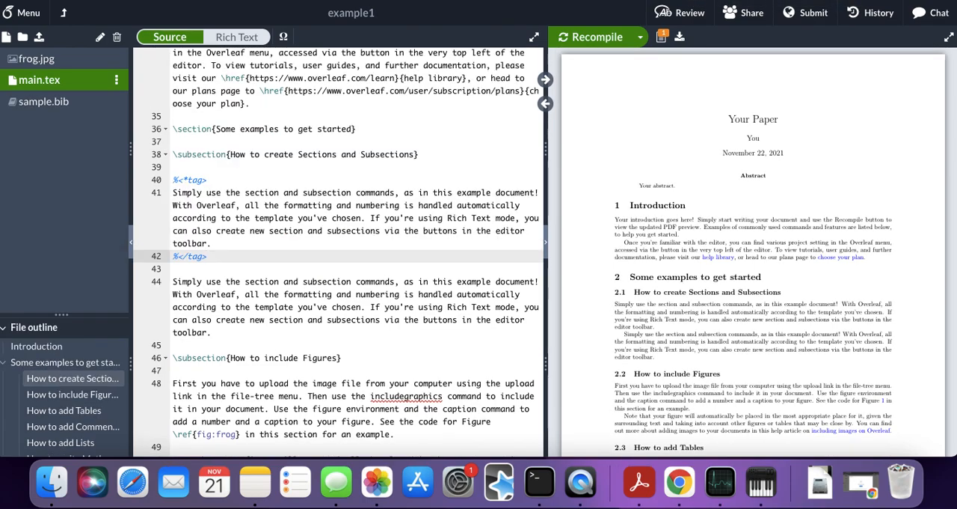
Append 'PhDTechTips is an awesome Youtube channel.' to example1's tagged paragraph
left_click(212, 242)
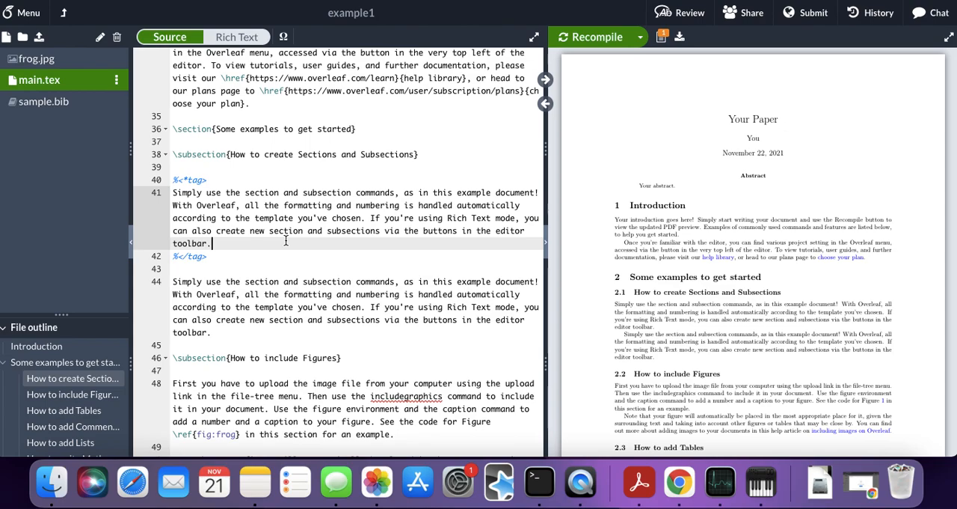
type("p")
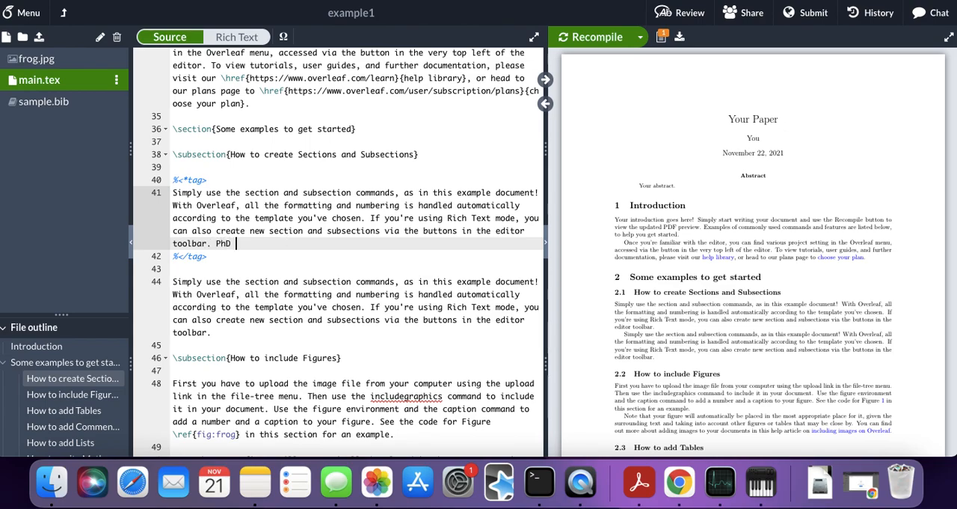
type("TechTips is")
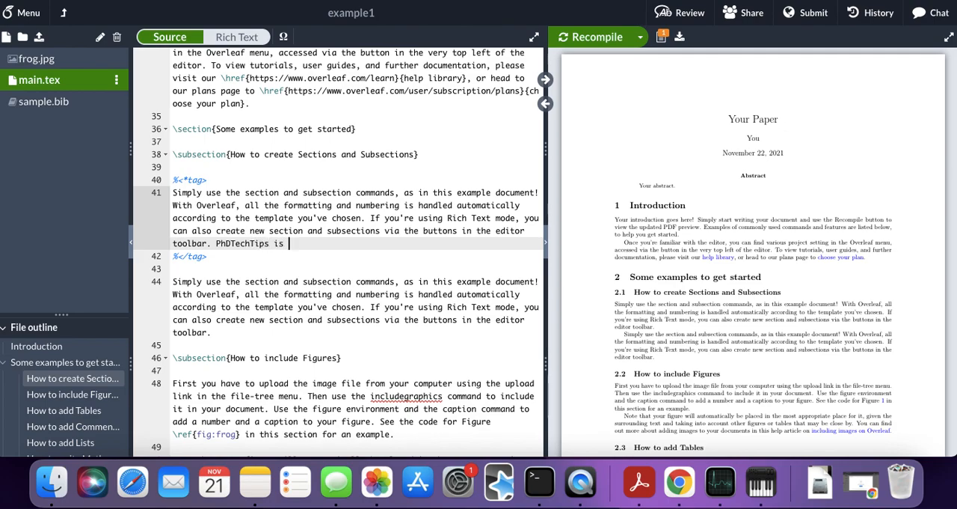
type("an awesome")
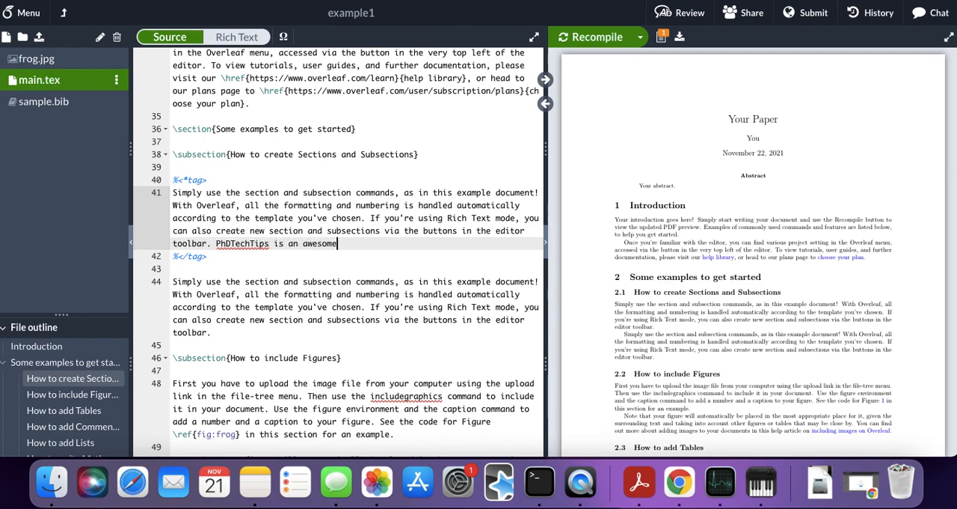
type("Youtube")
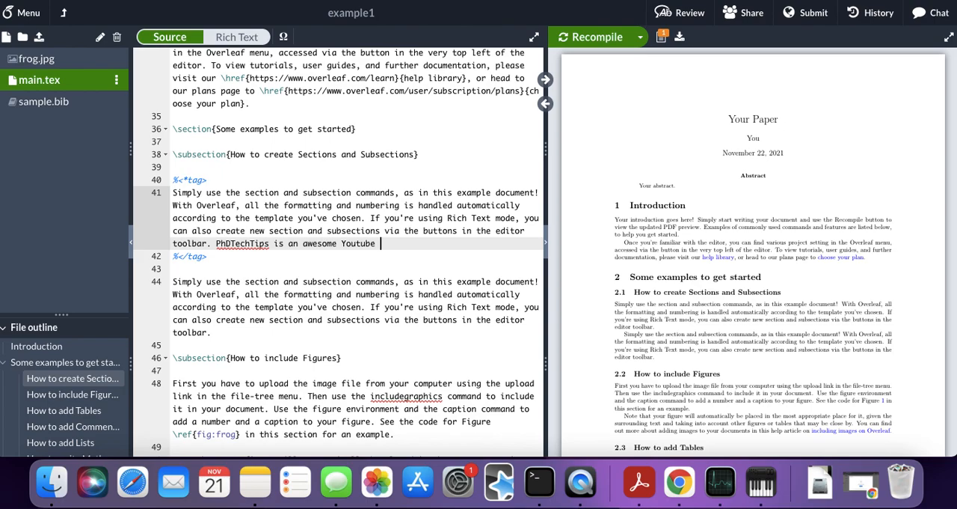
type("channel.")
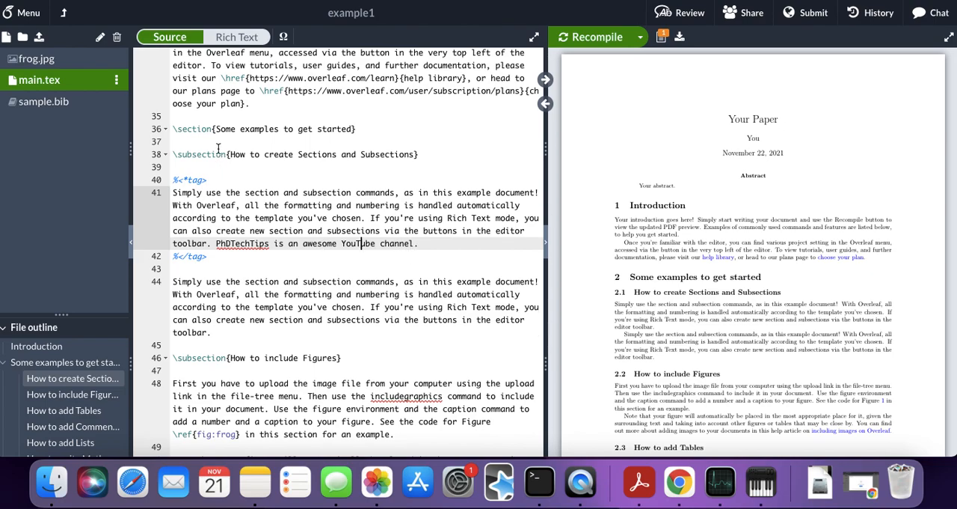
Recompile example1 and switch back to the example2 project
left_click(592, 36)
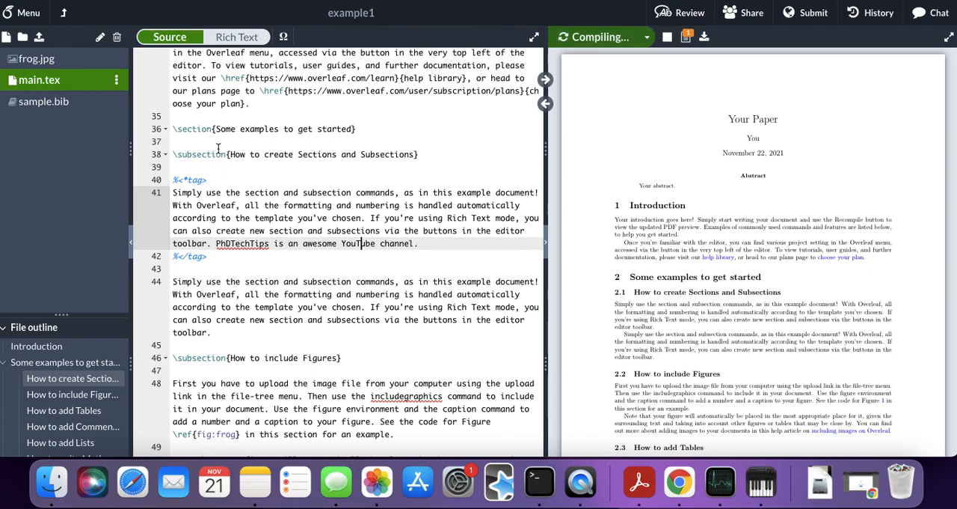
left_click(595, 35)
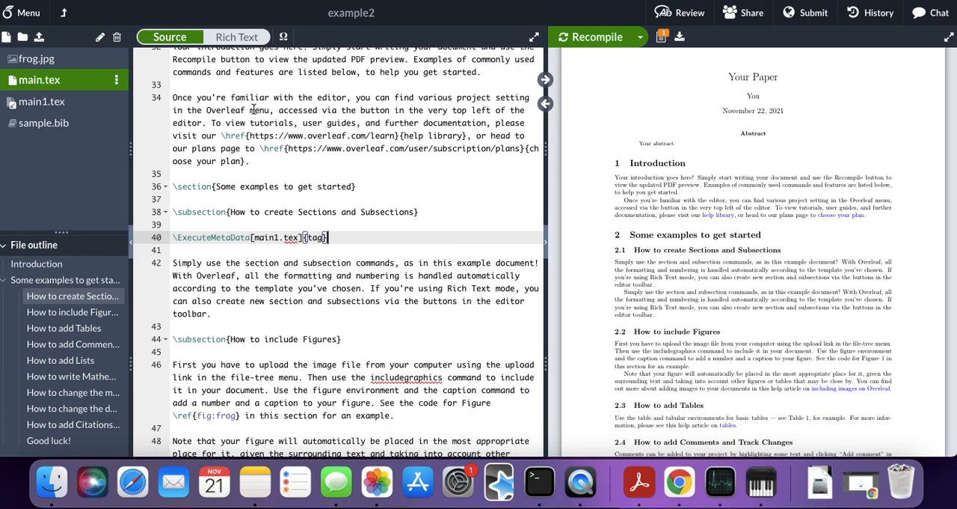
Refresh main1.tex from the other project's main.tex, then return to main.tex
left_click(42, 101)
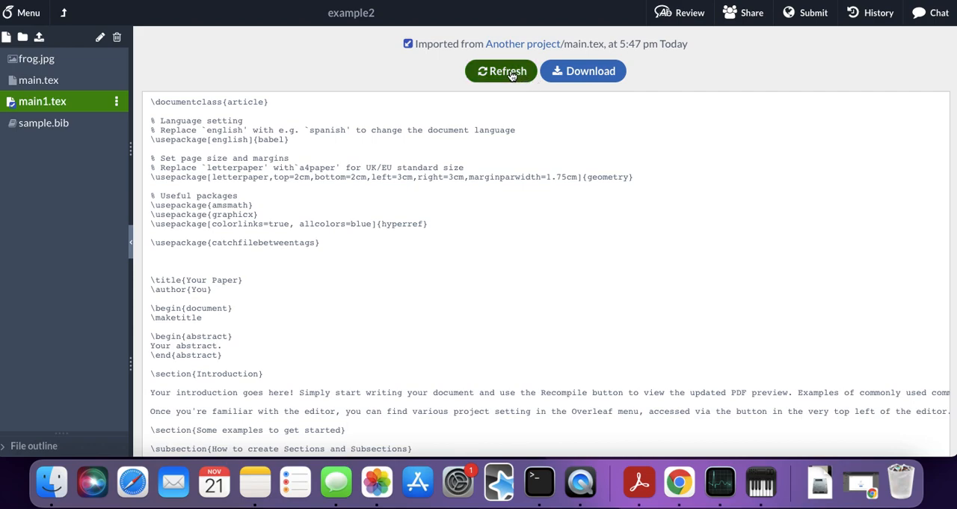
left_click(501, 70)
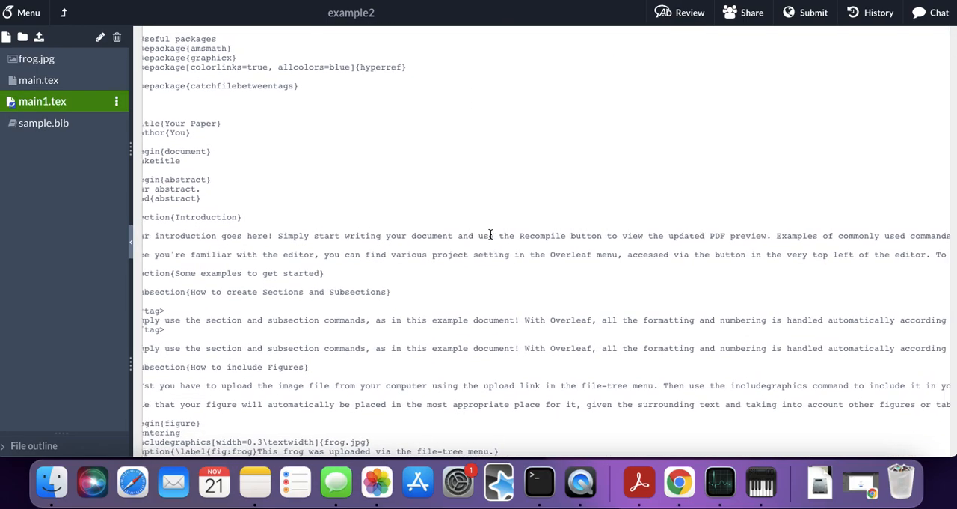
scroll("down", 3)
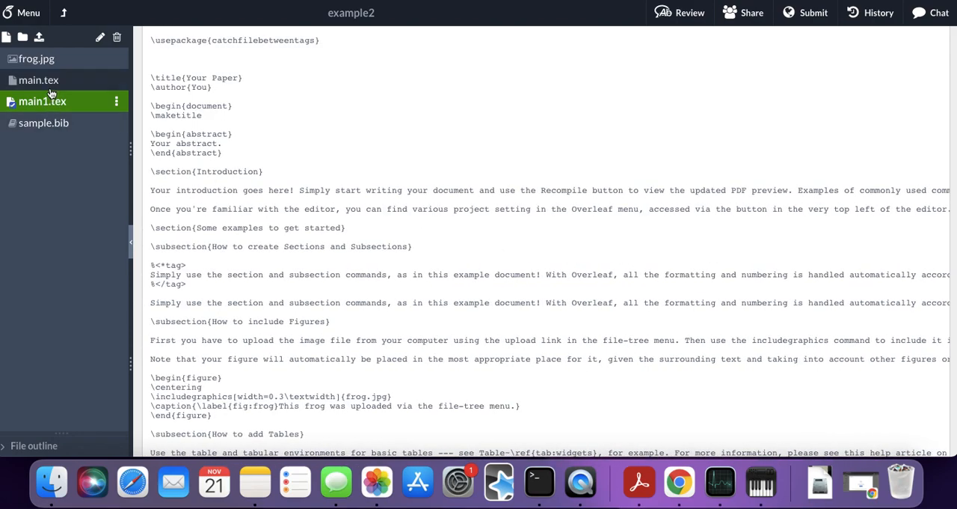
left_click(42, 81)
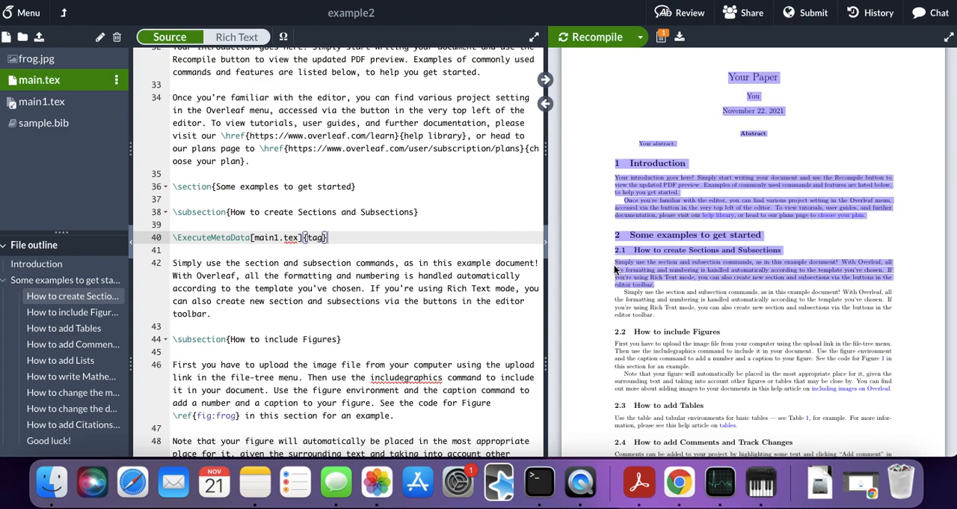
mouse_move(599, 36)
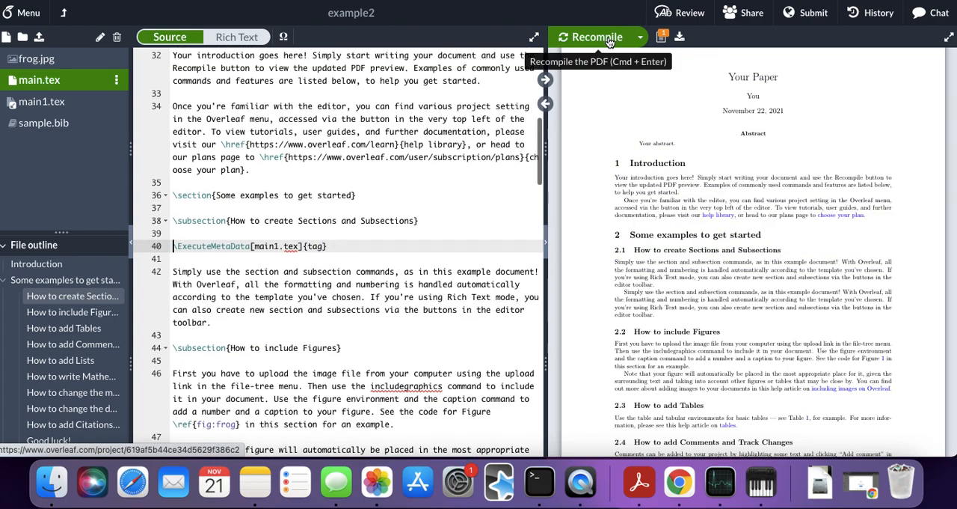
Recompile example2 so the PDF shows the PhDTechTips sentence pulled from main1.tex
left_click(594, 36)
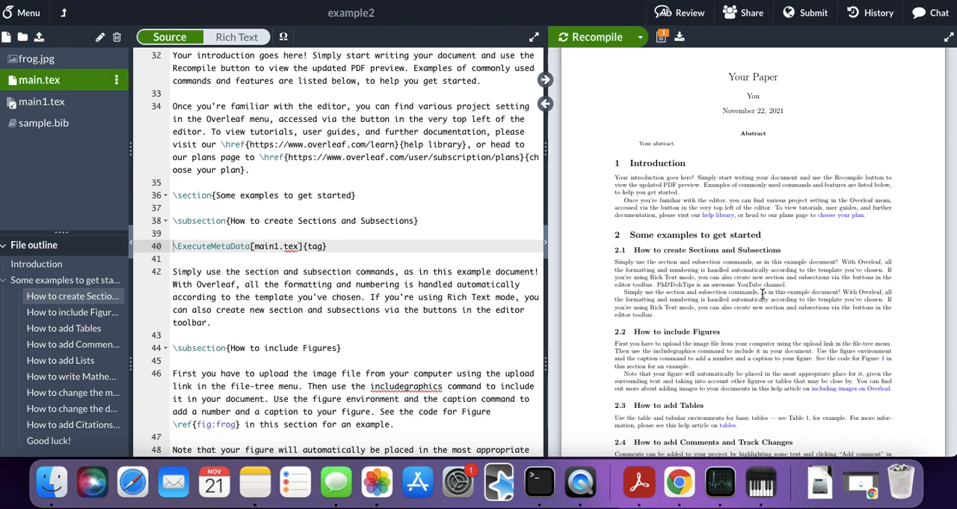
mouse_move(78, 135)
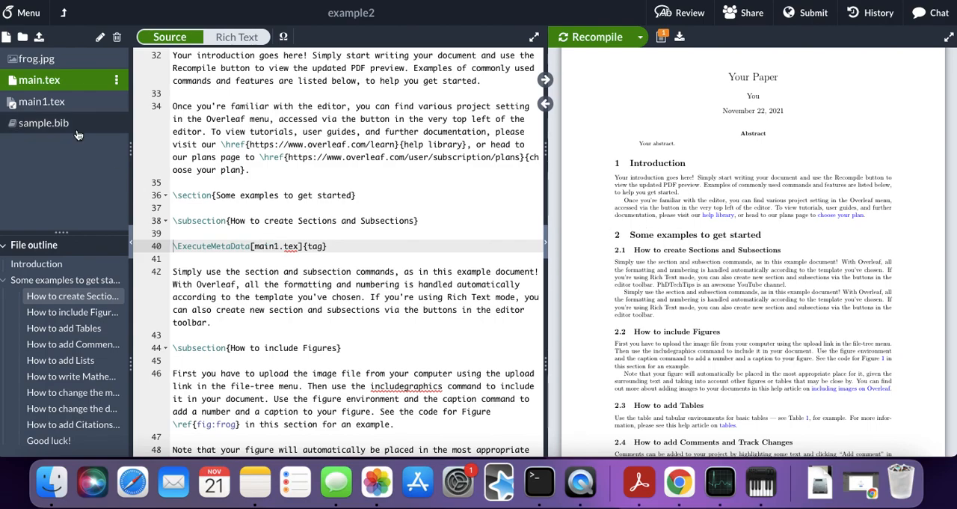
Create folder 'folder' holding main1.tex and change the path to folder/main1.tex
right_click(73, 135)
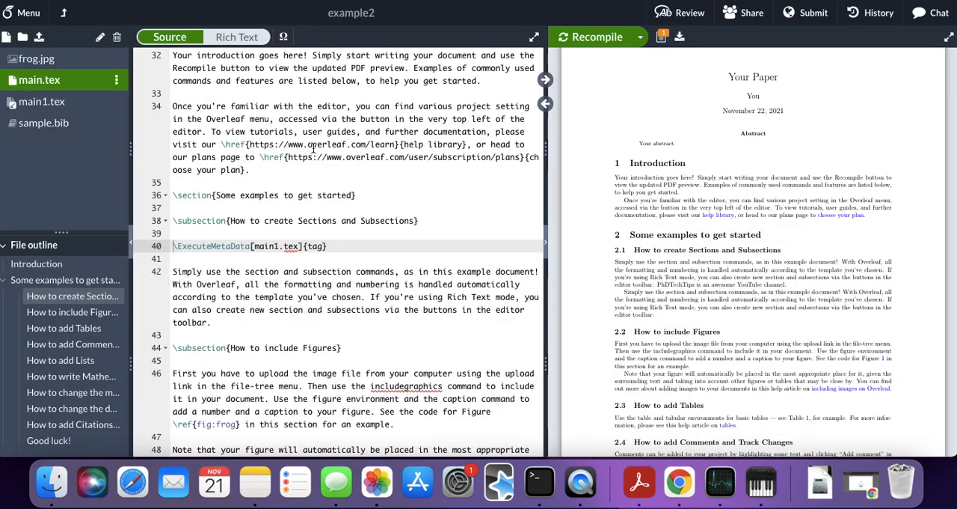
type("folder")
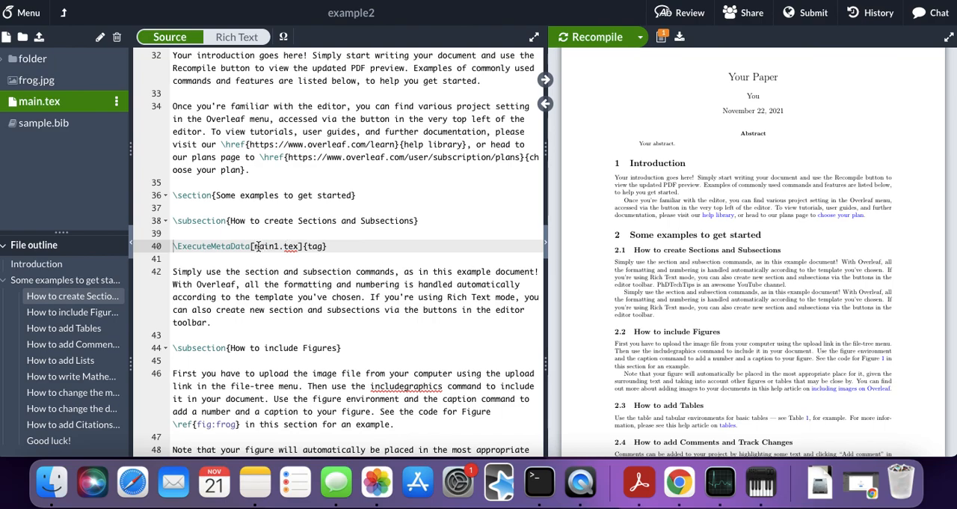
type("folder/")
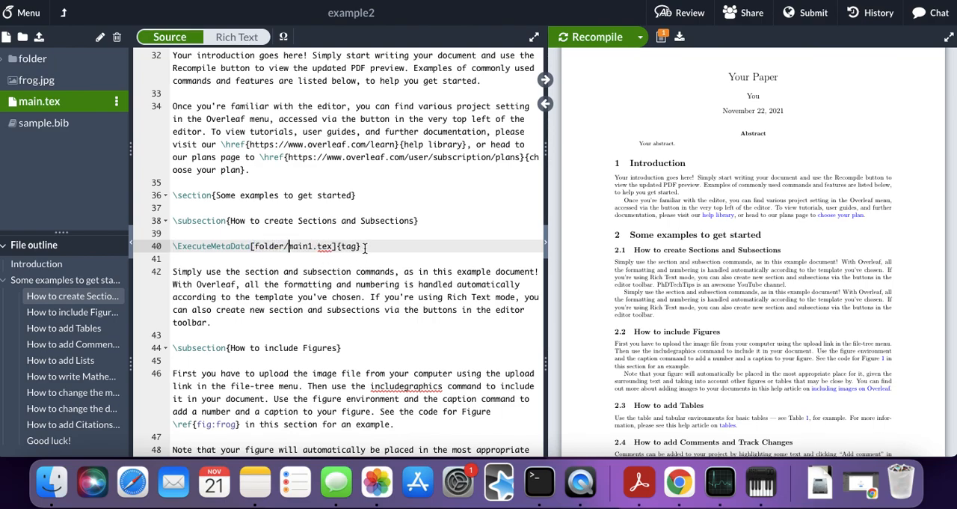
left_click(359, 245)
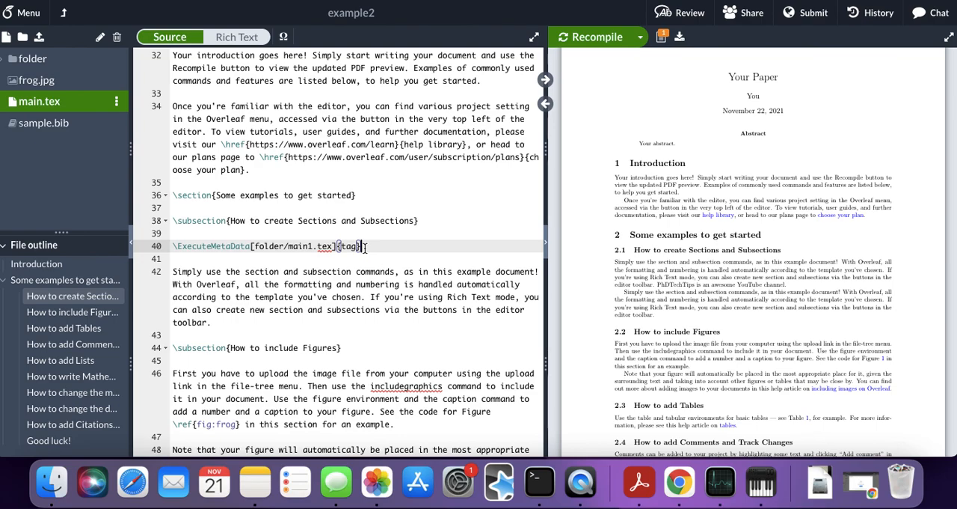